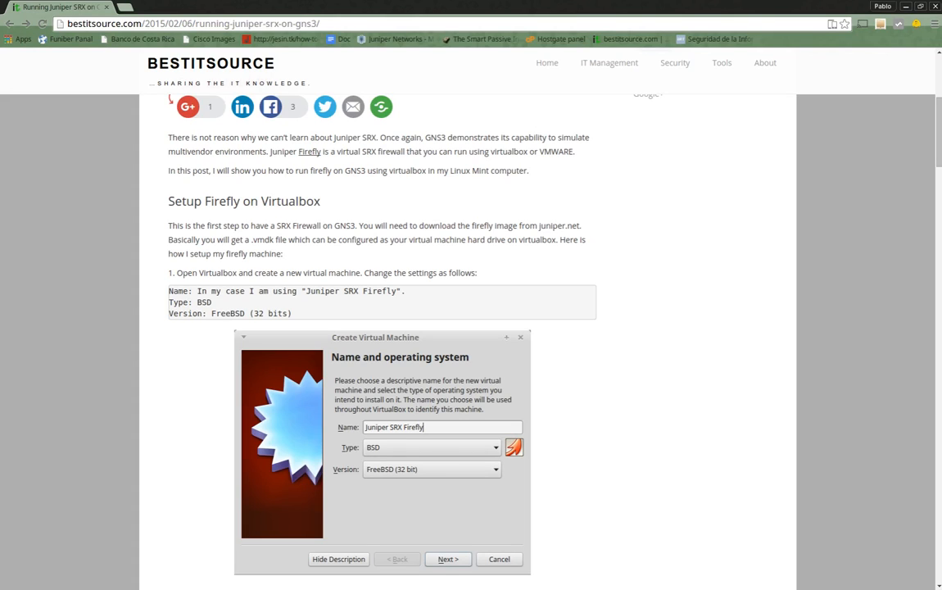
pyautogui.moveTo(344, 193)
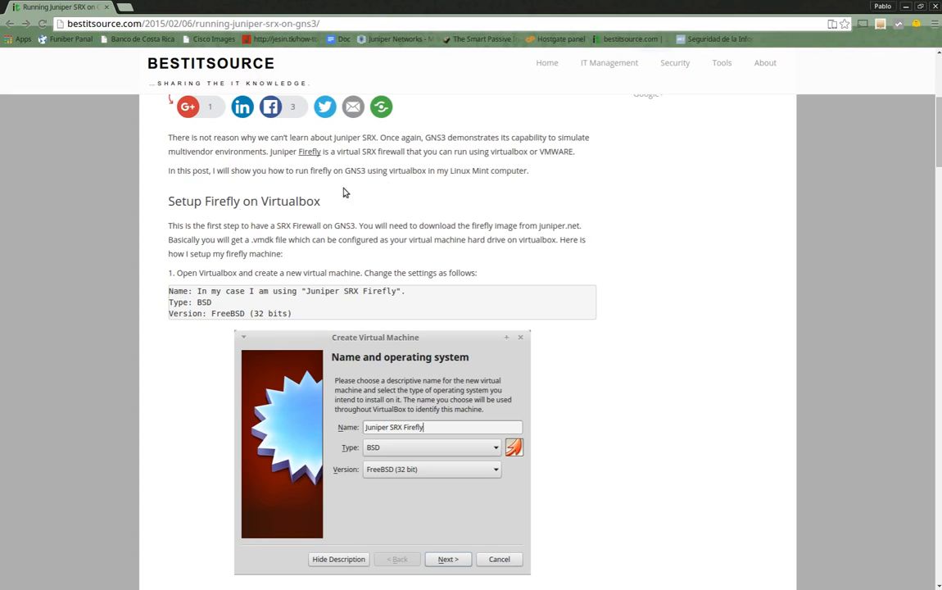
pyautogui.moveTo(397, 290)
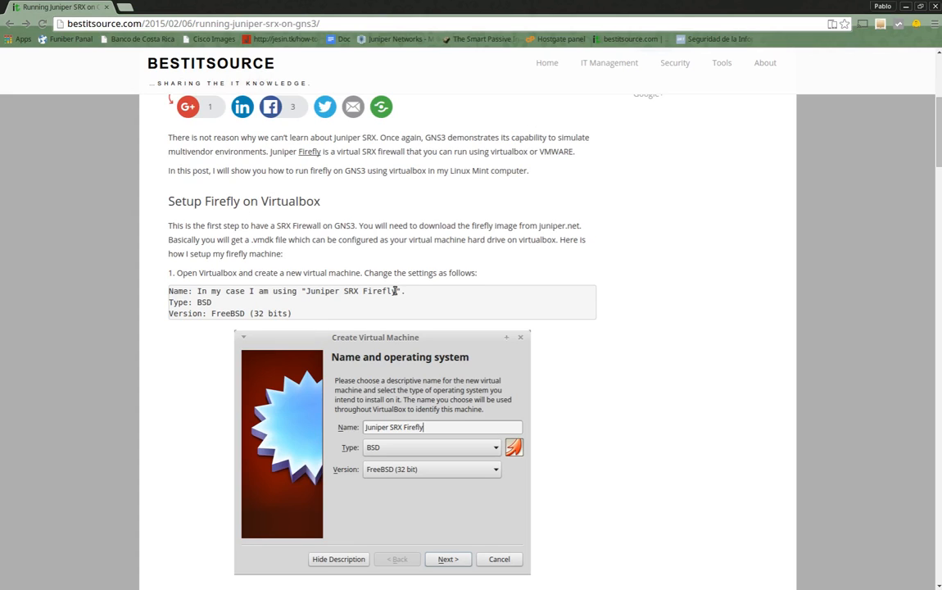
pyautogui.moveTo(266, 213)
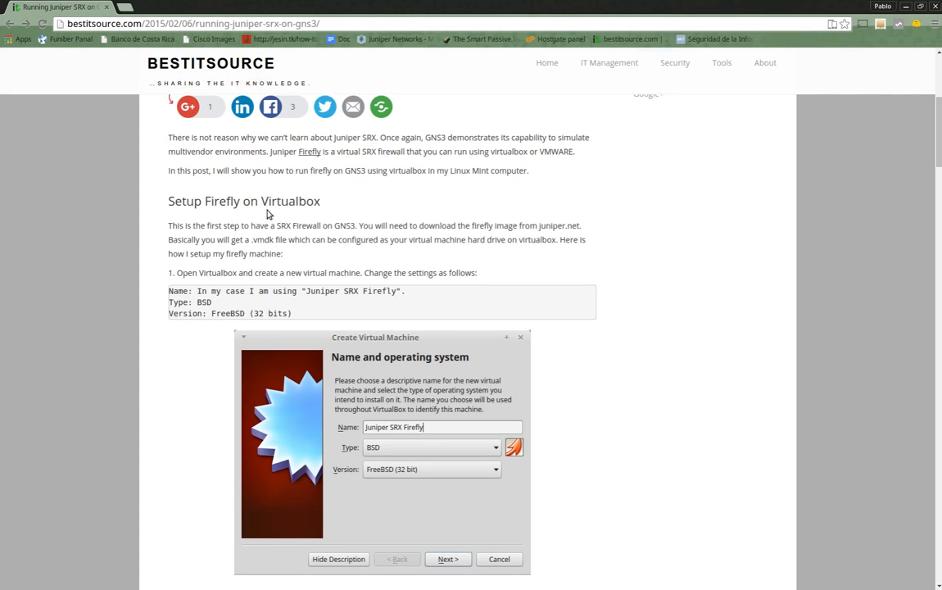
# Step: Start a new VM named vSRX of type BSD, version FreeBSD (64 bit)
pyautogui.scroll(3)
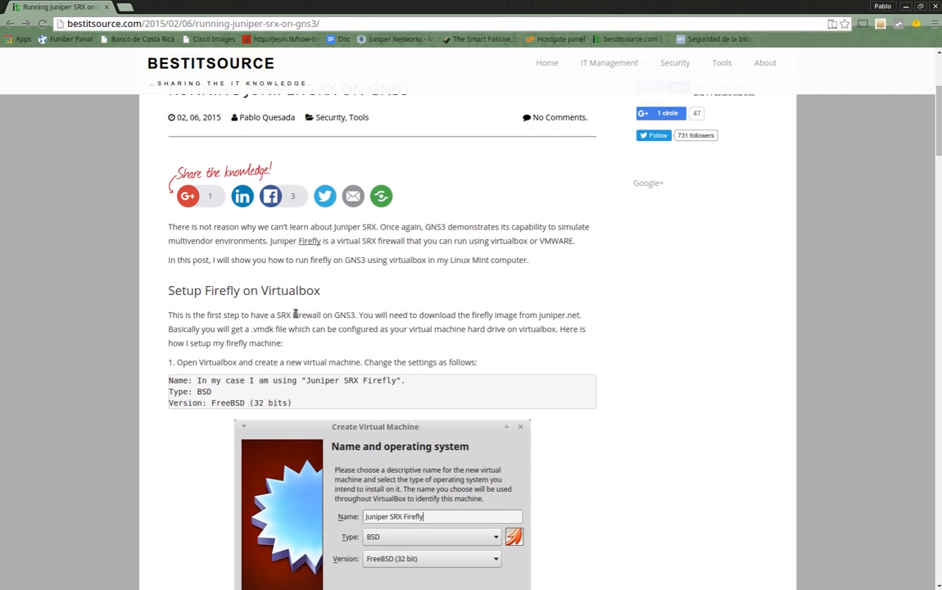
pyautogui.moveTo(367, 352)
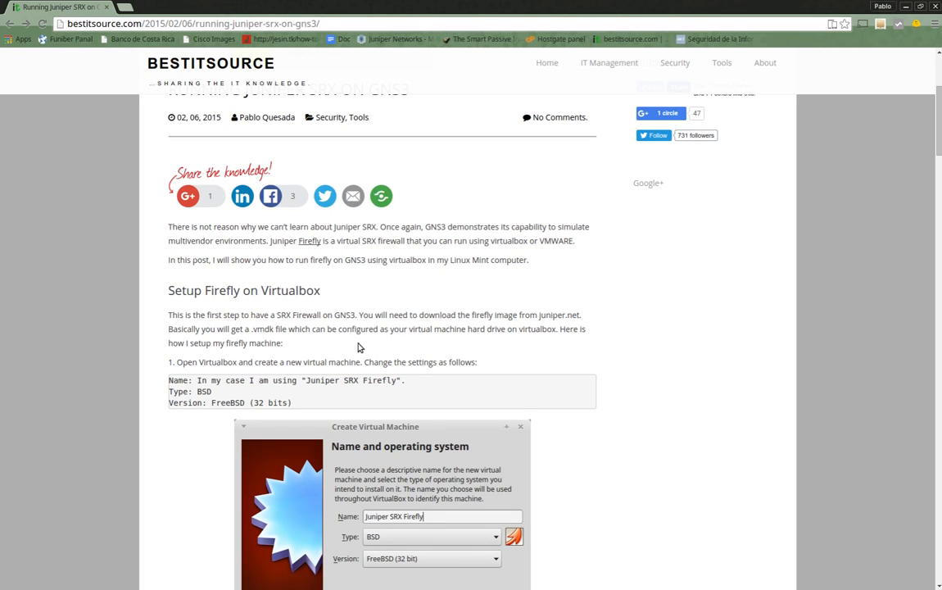
pyautogui.moveTo(325, 339)
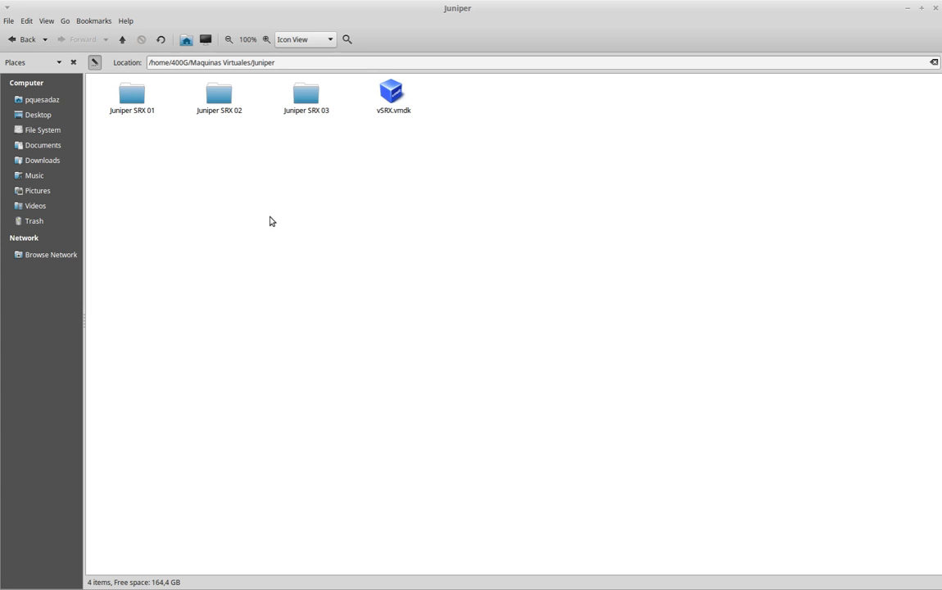
pyautogui.click(391, 91)
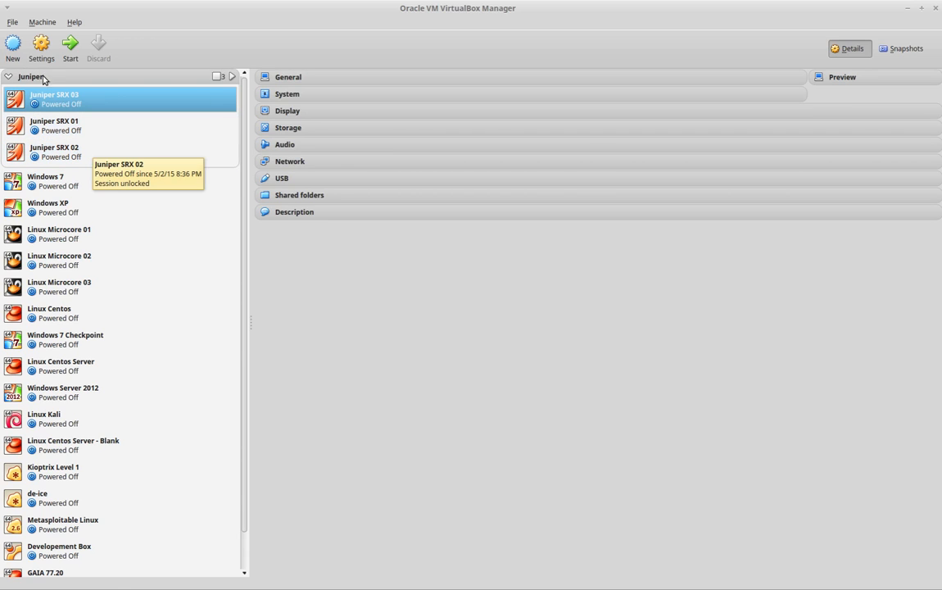
pyautogui.click(13, 46)
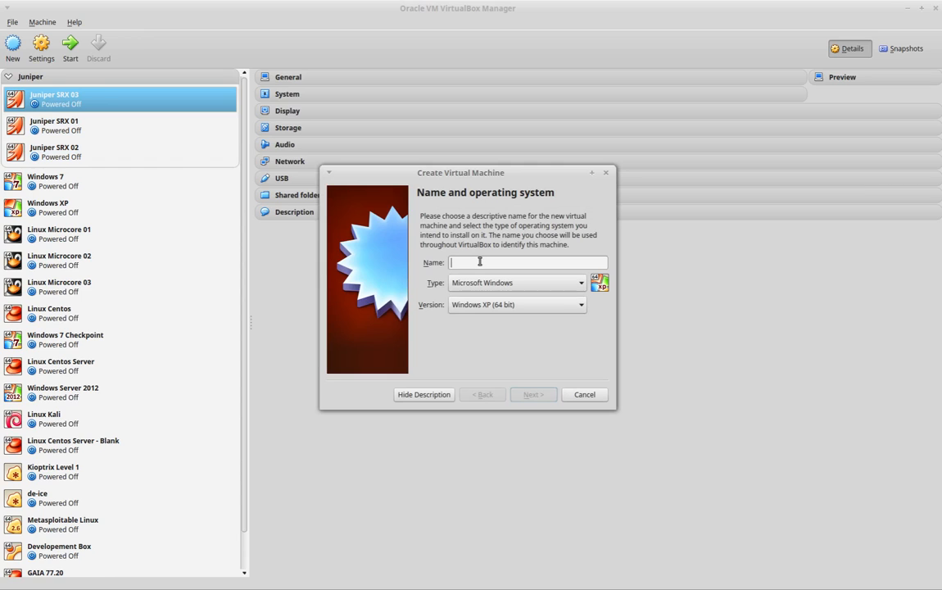
pyautogui.write('v')
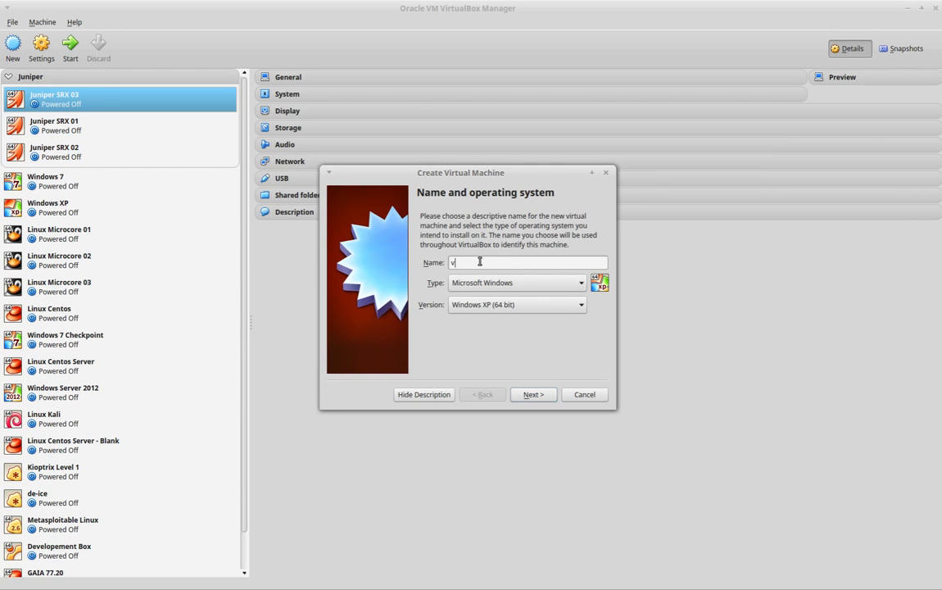
pyautogui.write('SRX')
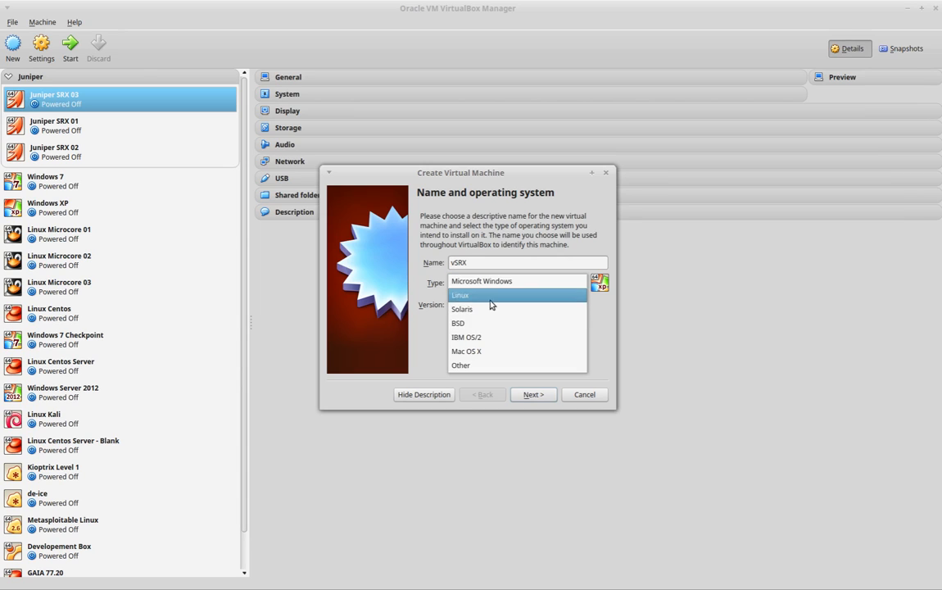
pyautogui.click(459, 323)
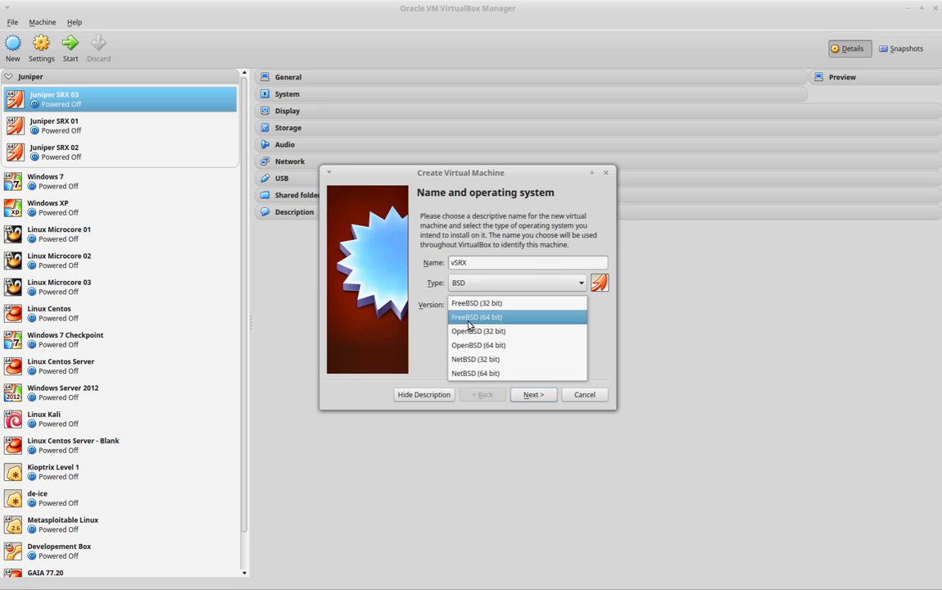
pyautogui.click(476, 318)
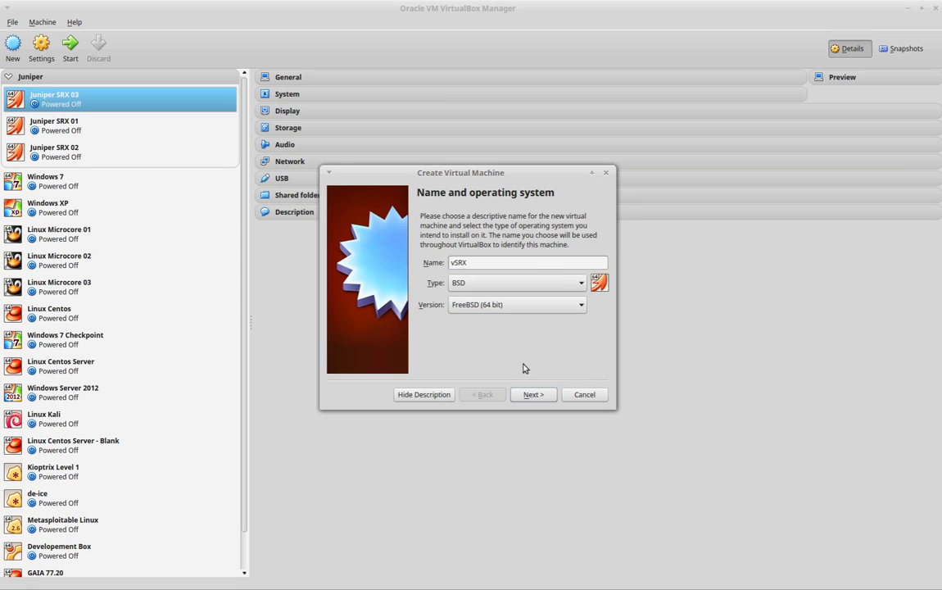
# Step: Set the vSRX memory size to 1024 MB and continue to the hard drive step
pyautogui.click(532, 393)
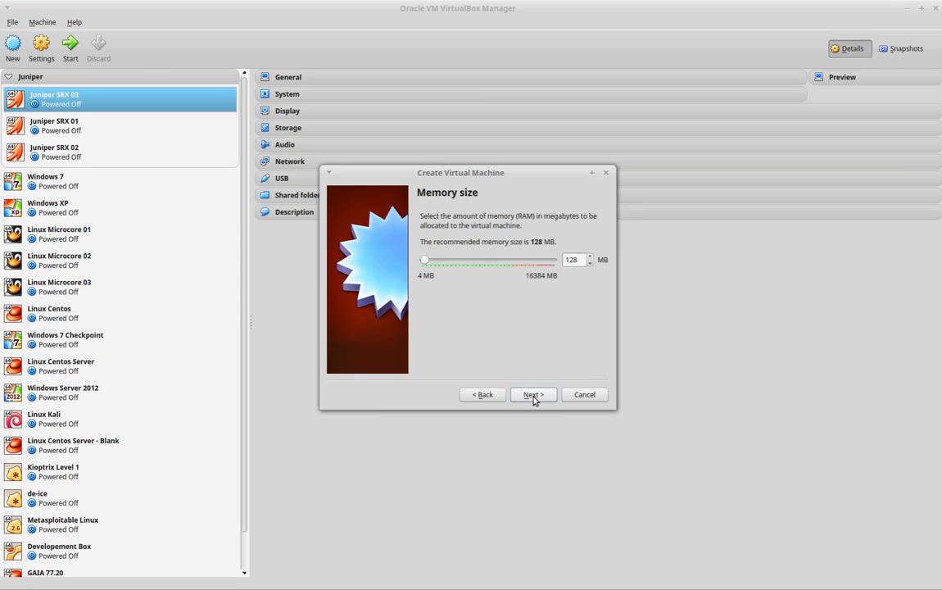
pyautogui.tripleClick(574, 259)
pyautogui.write('1024')
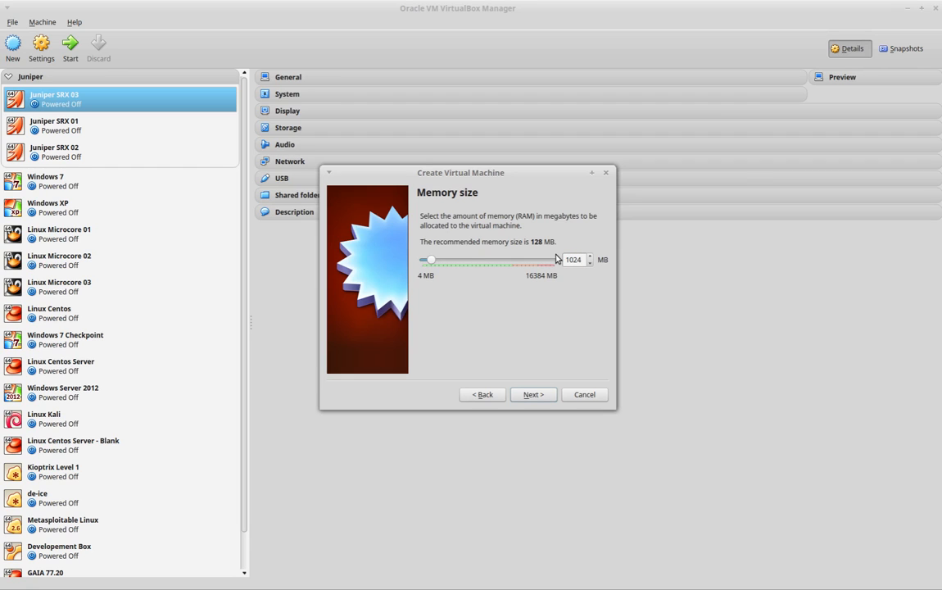
pyautogui.moveTo(539, 361)
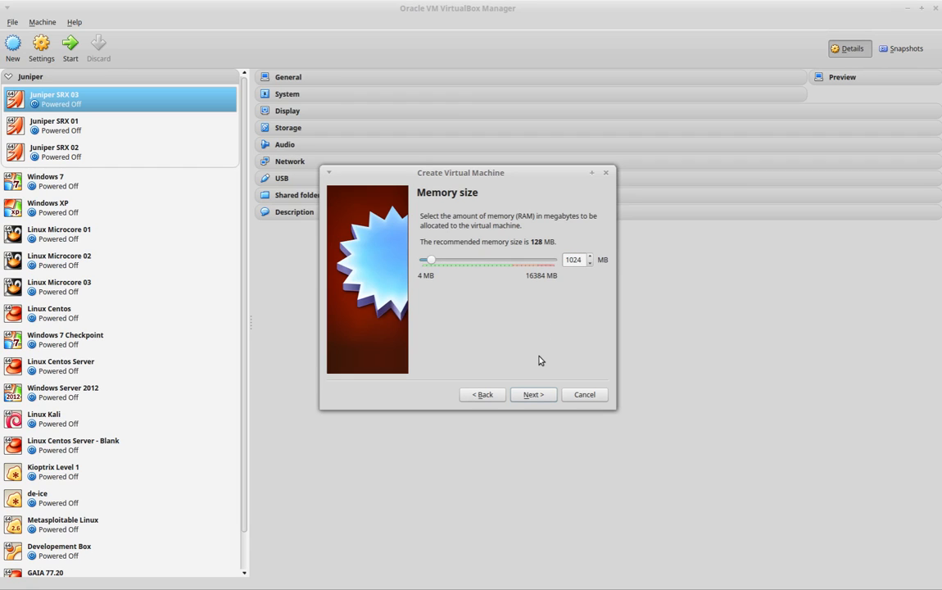
pyautogui.moveTo(531, 410)
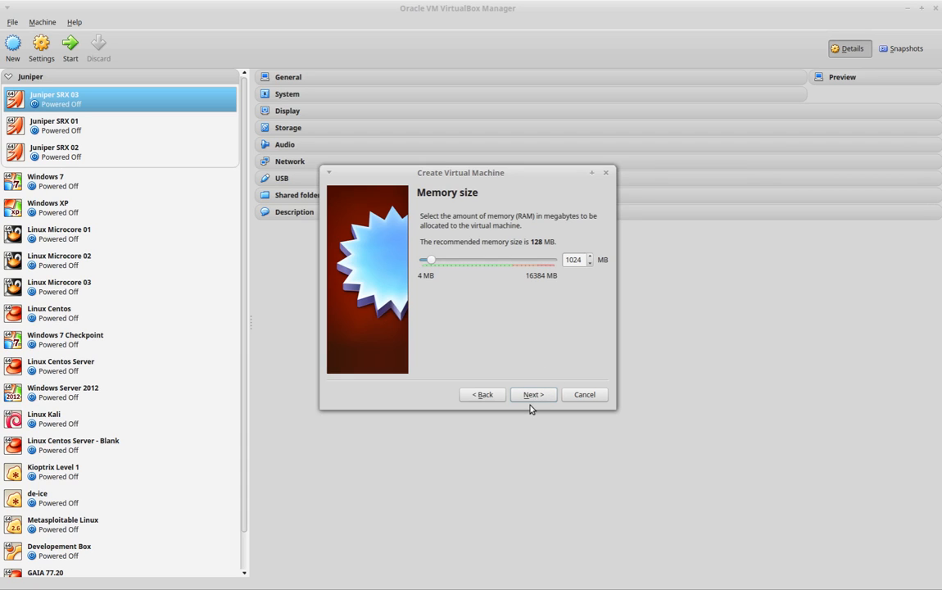
pyautogui.click(533, 393)
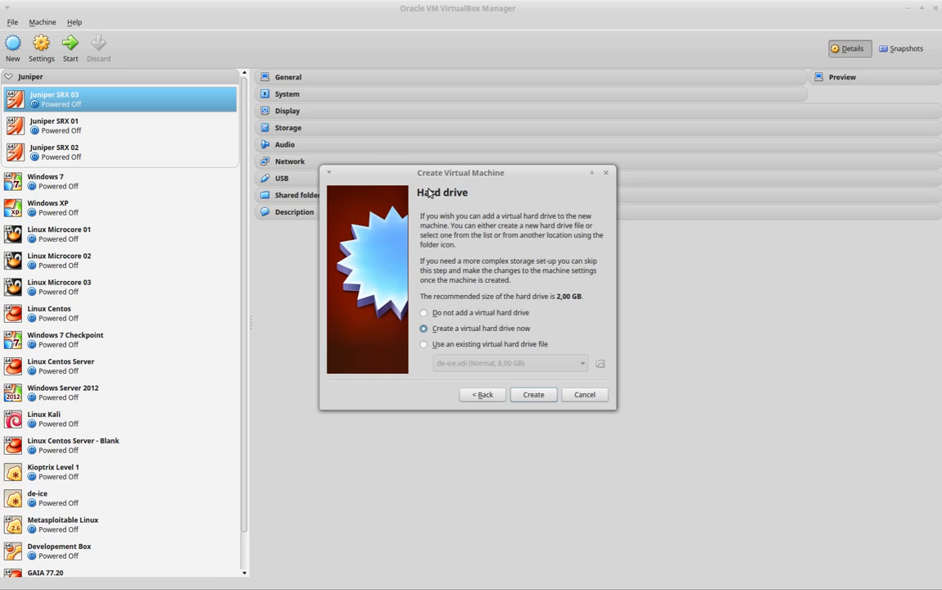
pyautogui.moveTo(429, 204)
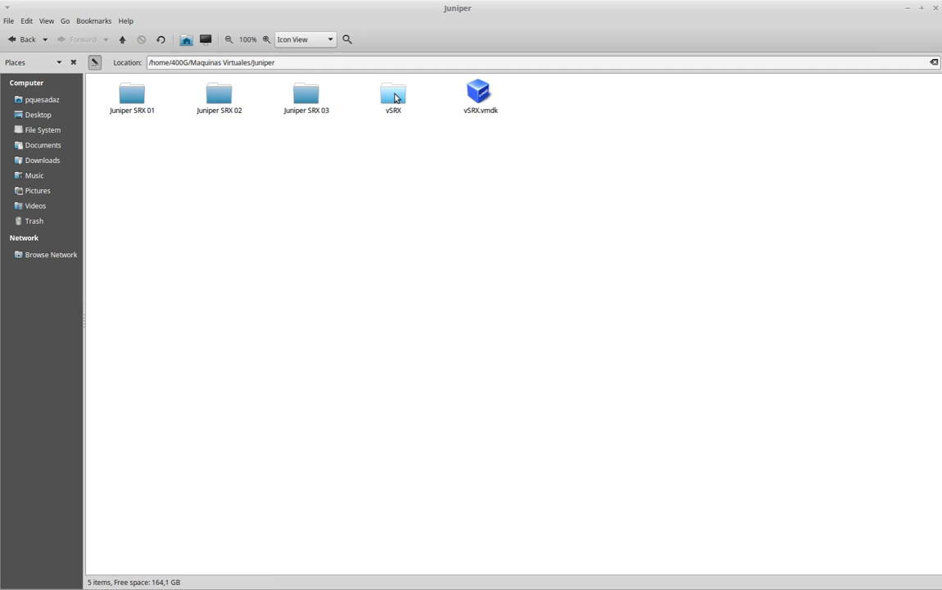
pyautogui.moveTo(415, 200)
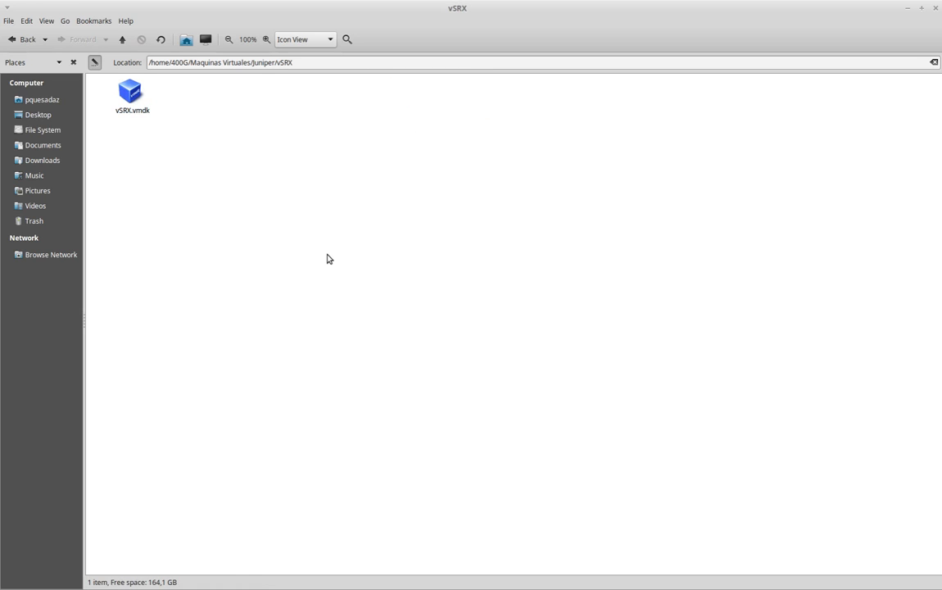
pyautogui.moveTo(318, 155)
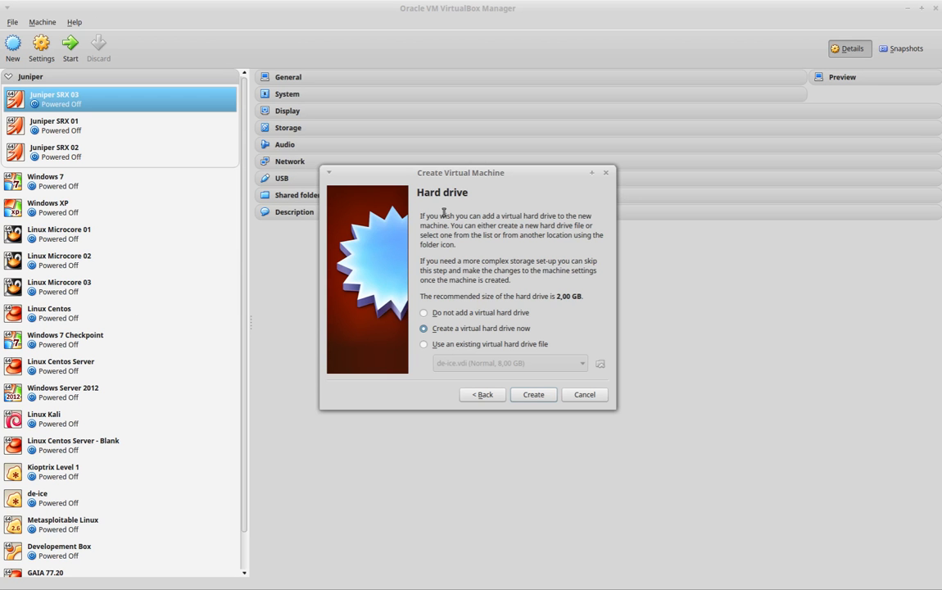
# Step: Attach the existing vSRX.vmdk disk and create the vSRX virtual machine
pyautogui.click(423, 344)
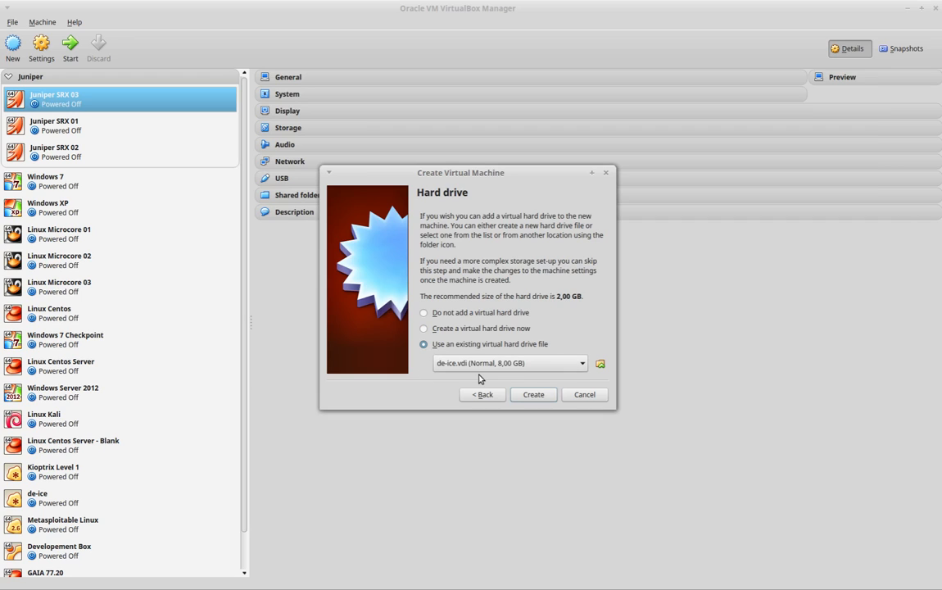
pyautogui.moveTo(600, 364)
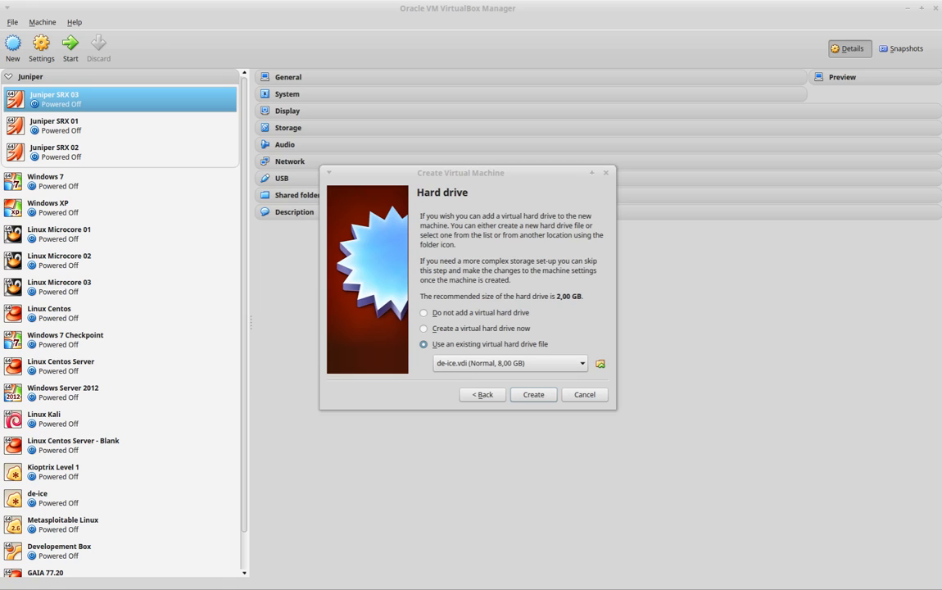
pyautogui.click(600, 364)
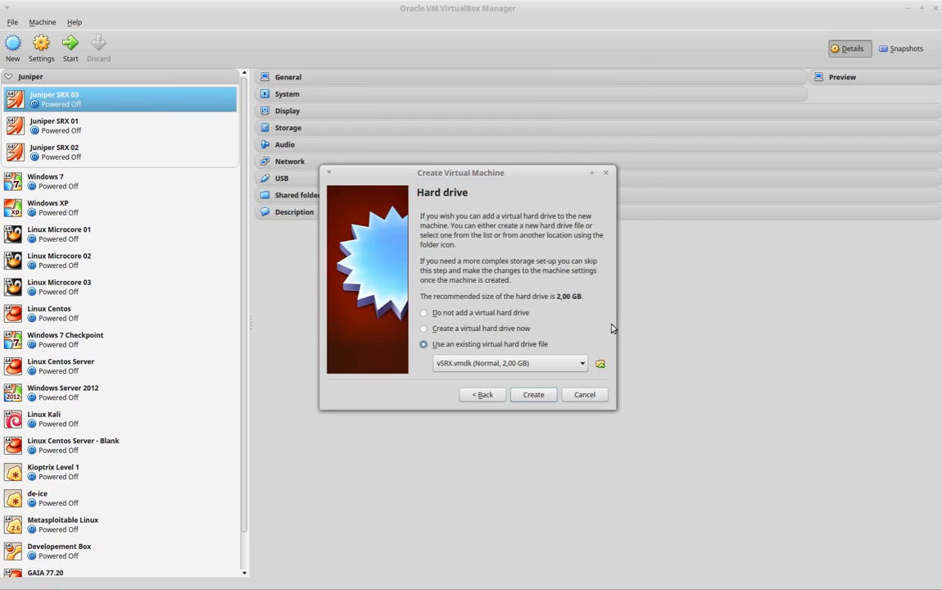
pyautogui.moveTo(539, 440)
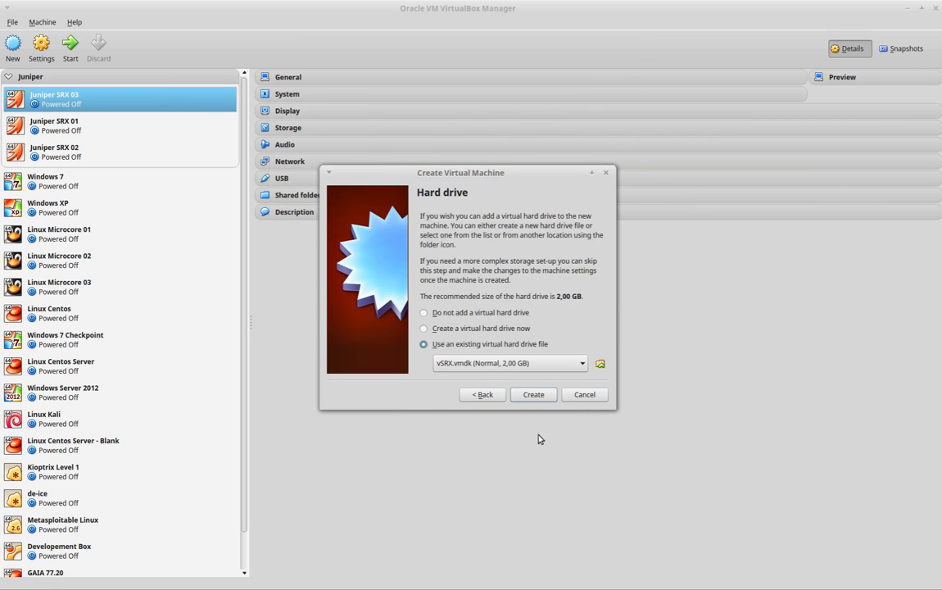
pyautogui.click(533, 394)
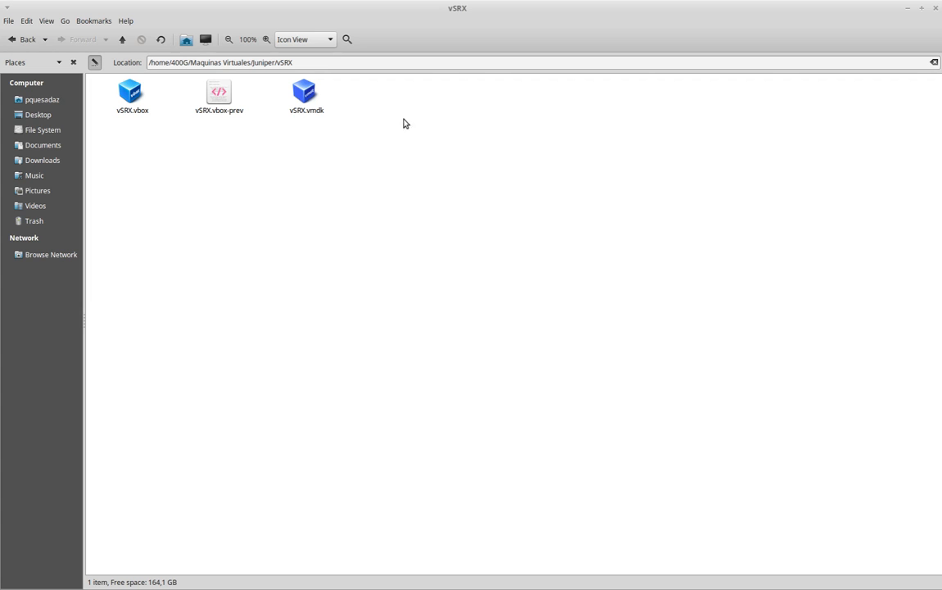
pyautogui.click(131, 92)
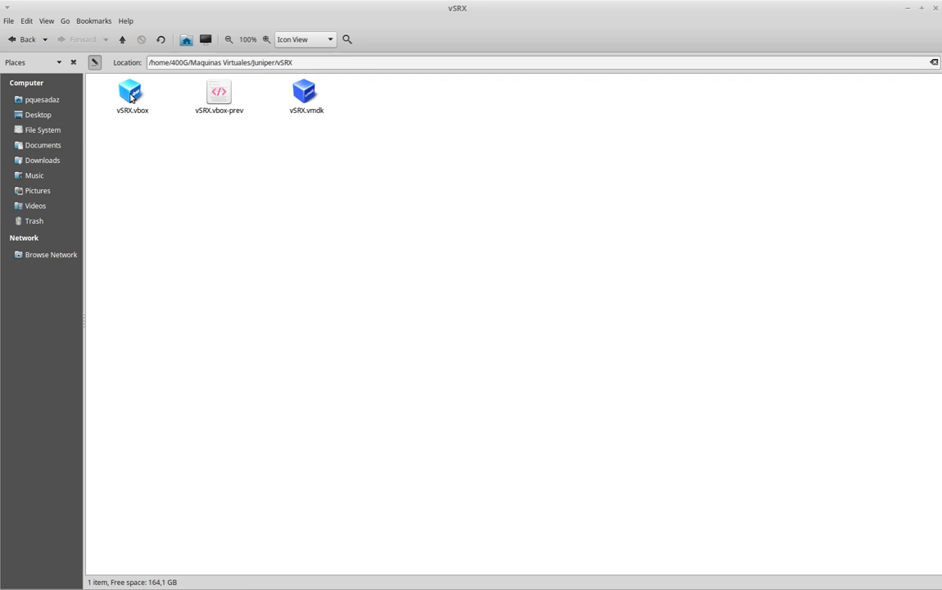
pyautogui.click(158, 195)
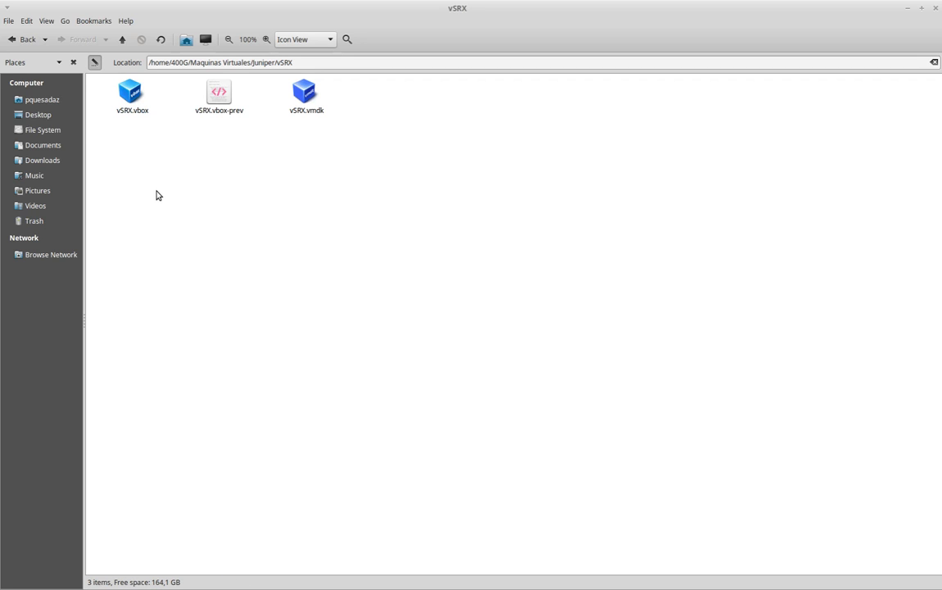
pyautogui.moveTo(209, 147)
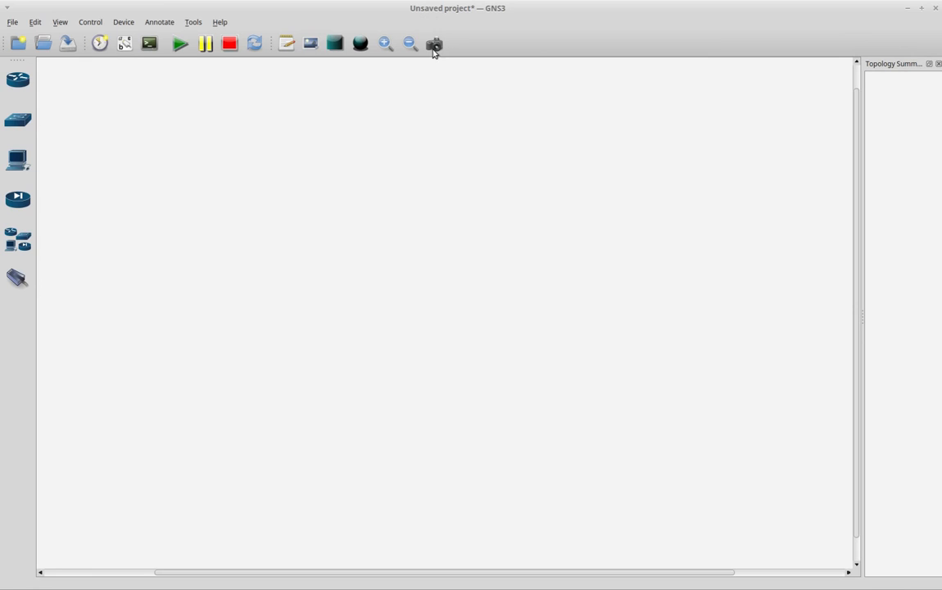
pyautogui.moveTo(151, 174)
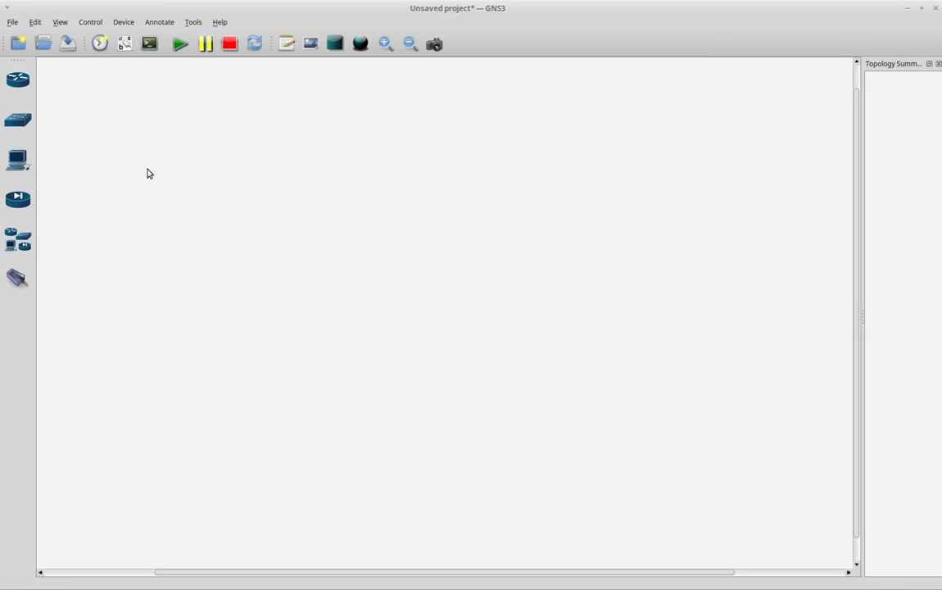
# Step: Add a new VirtualBox VM template in GNS3 preferences using the vSRX machine
pyautogui.click(13, 23)
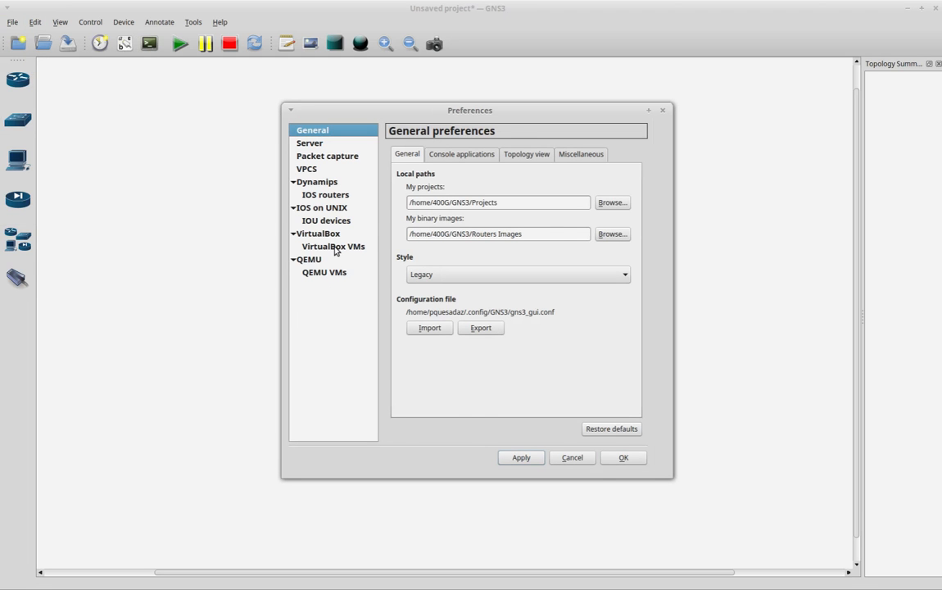
pyautogui.click(333, 245)
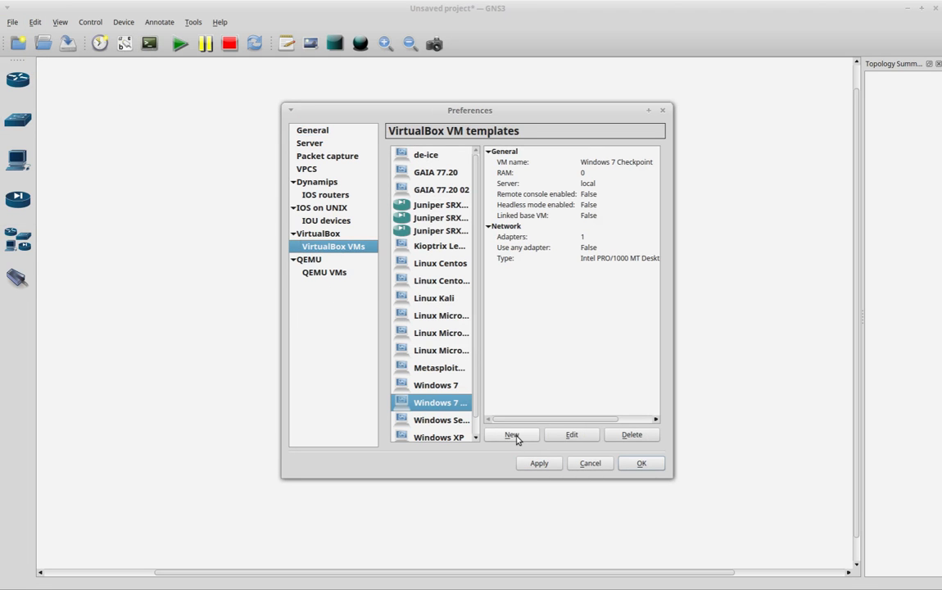
pyautogui.click(511, 436)
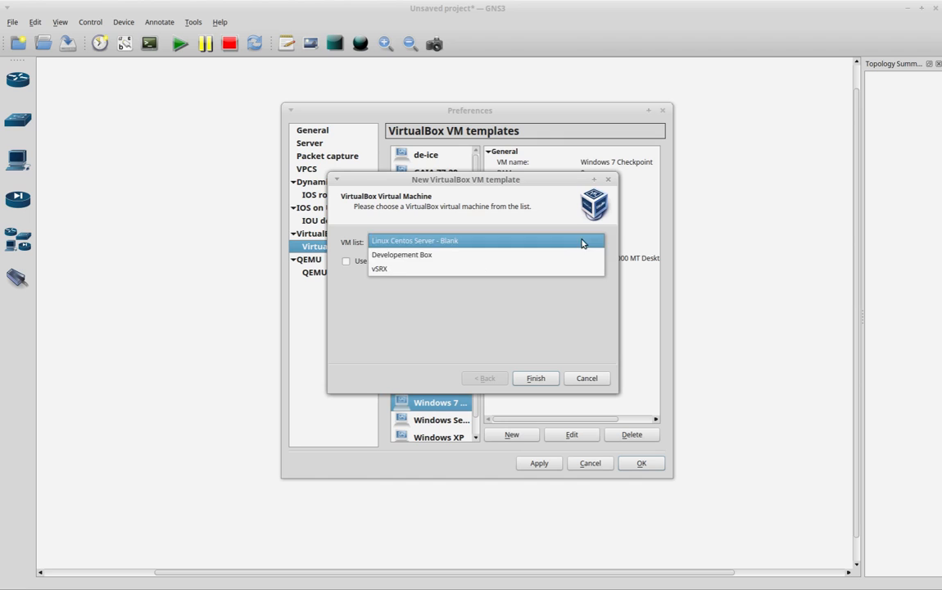
pyautogui.click(379, 268)
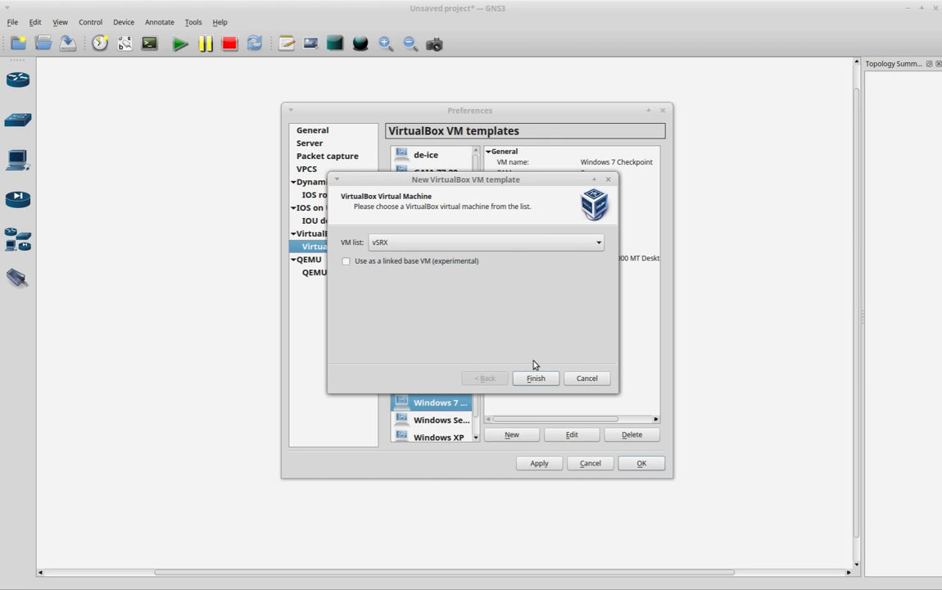
pyautogui.click(534, 377)
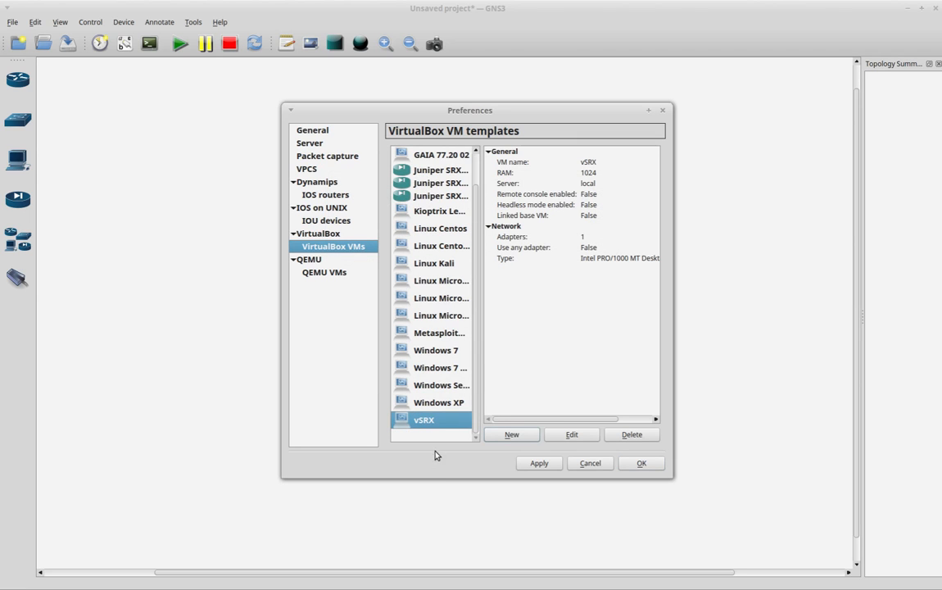
pyautogui.moveTo(433, 426)
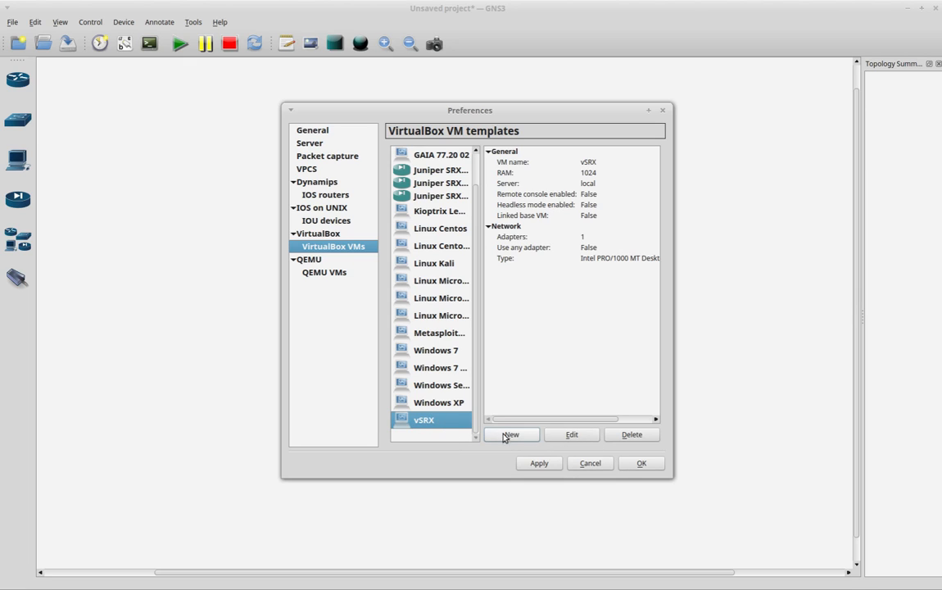
# Step: Change the vSRX template symbol to PIX_firewall
pyautogui.click(512, 435)
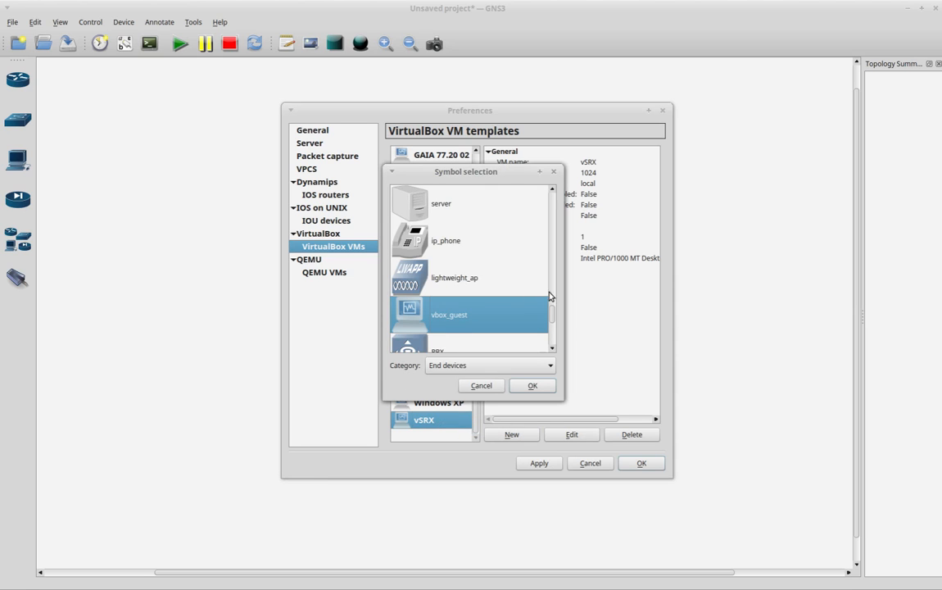
pyautogui.scroll(-3)
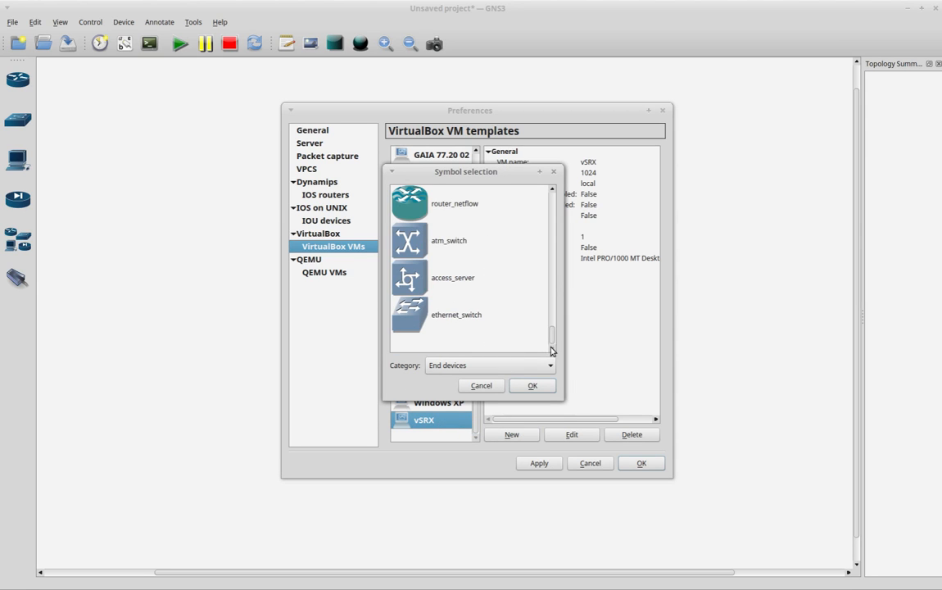
pyautogui.scroll(3)
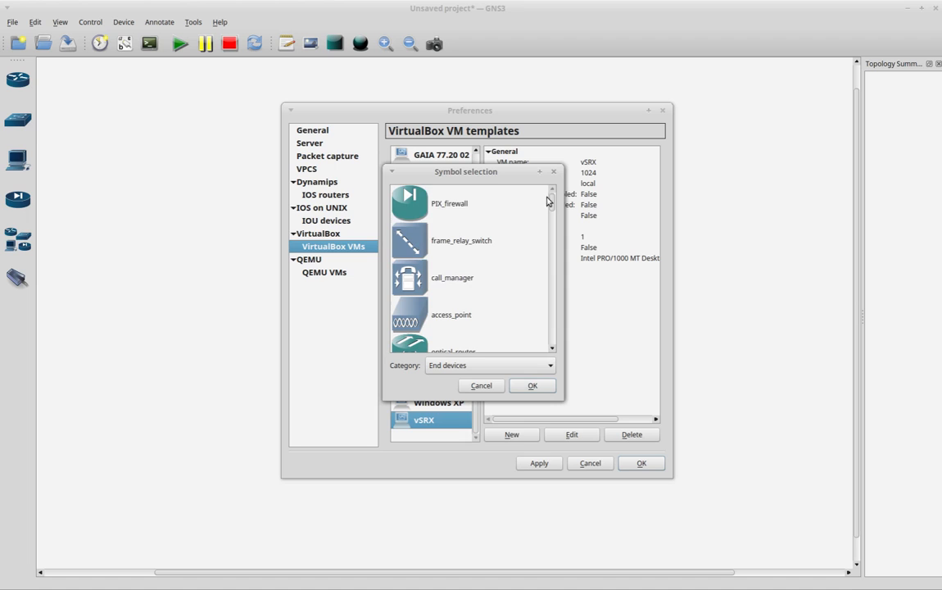
pyautogui.click(482, 385)
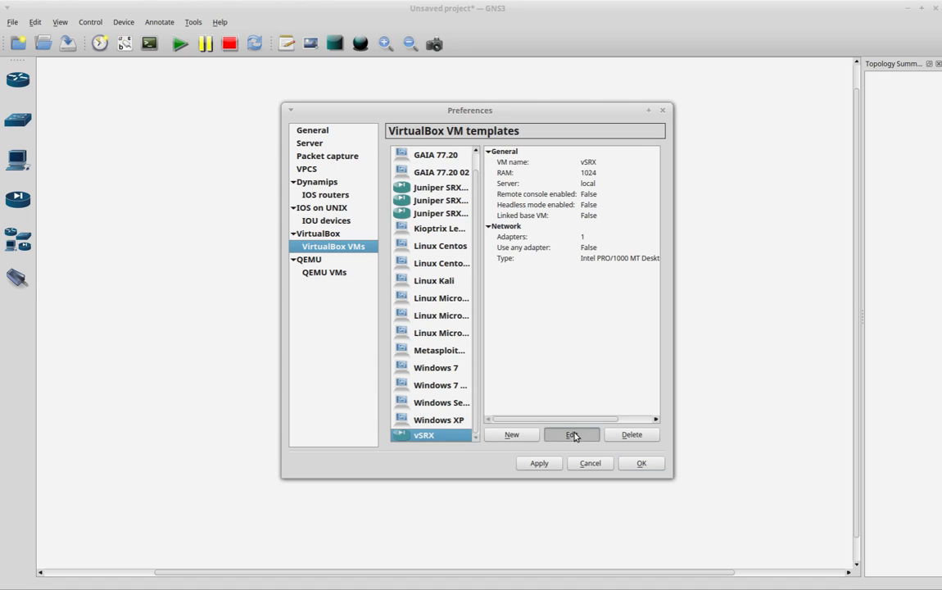
# Step: Give the vSRX template 4 Paravirtualized Network (virtio-net) adapters and confirm
pyautogui.click(570, 435)
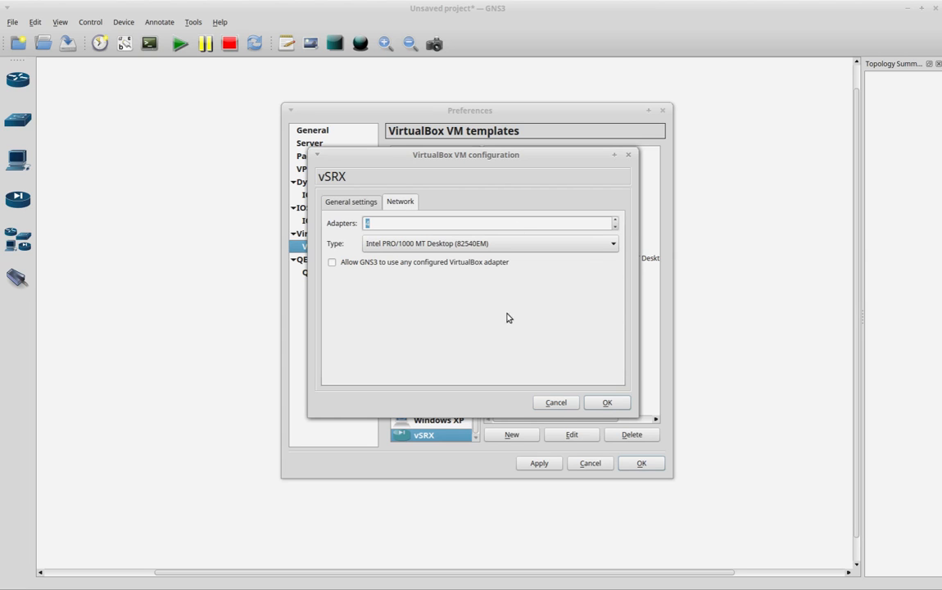
pyautogui.click(351, 202)
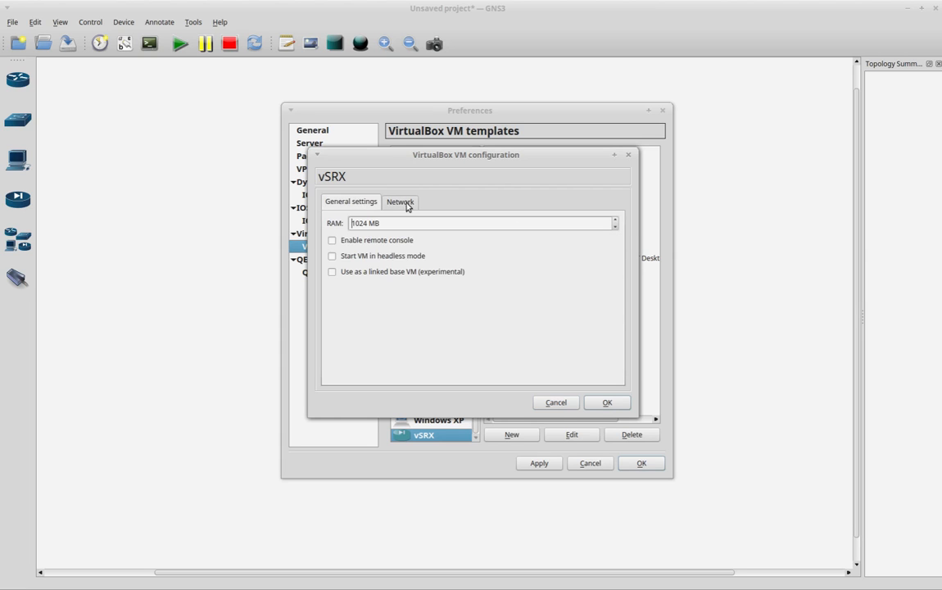
pyautogui.click(400, 201)
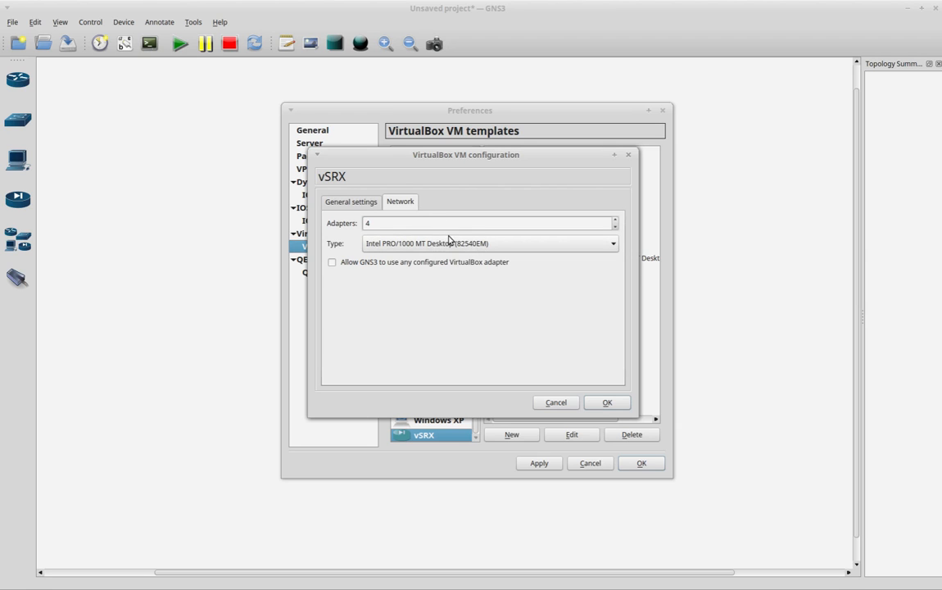
pyautogui.moveTo(503, 249)
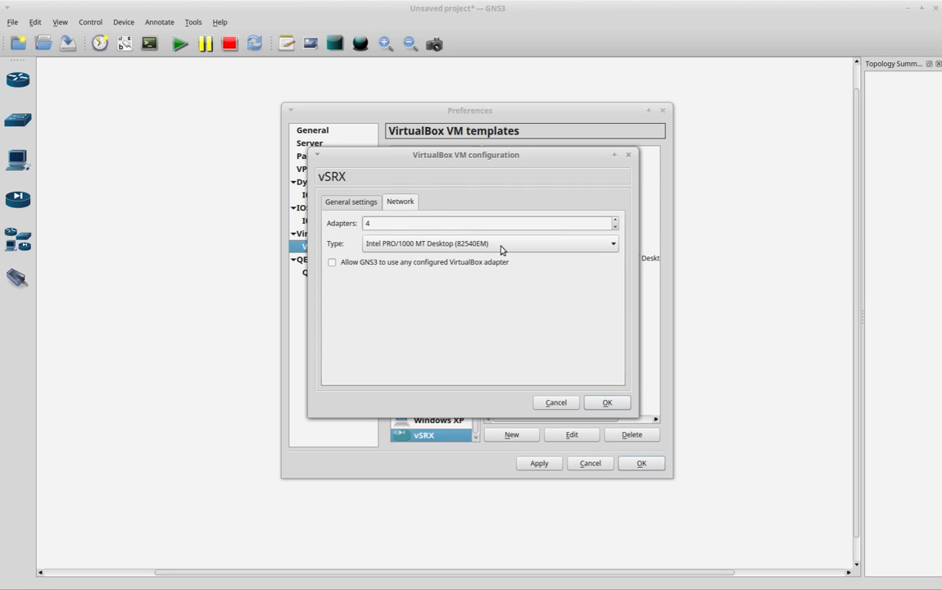
pyautogui.click(613, 242)
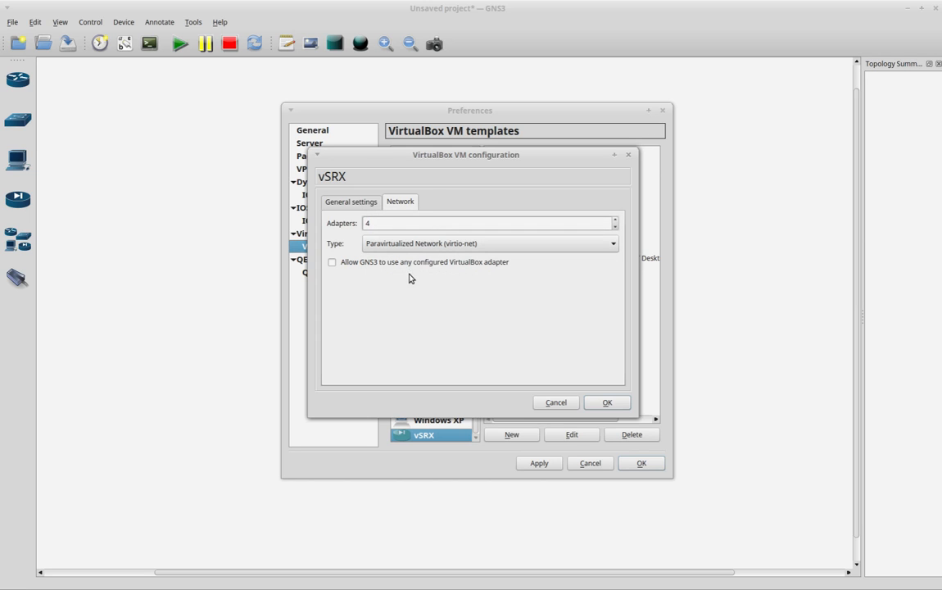
pyautogui.moveTo(550, 324)
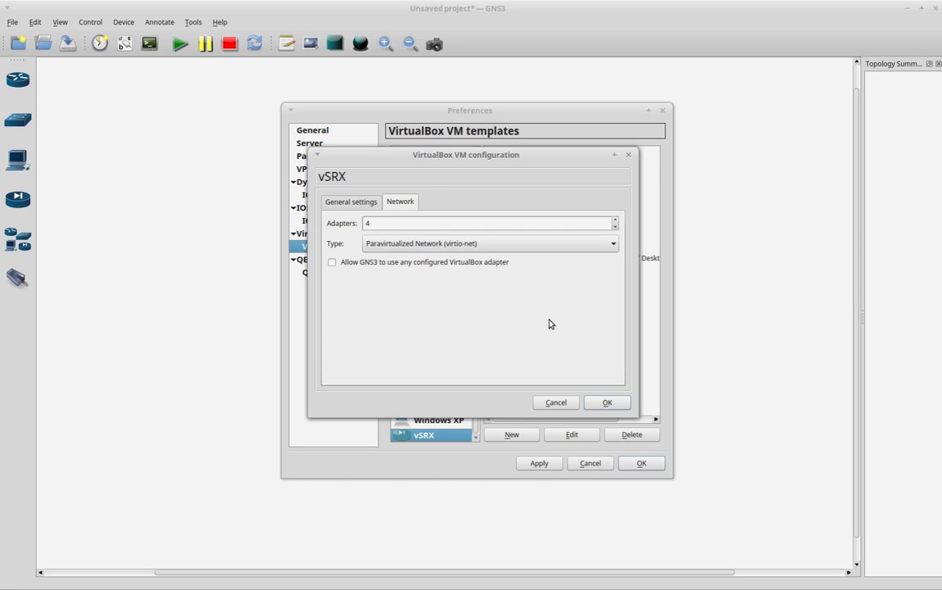
pyautogui.moveTo(354, 315)
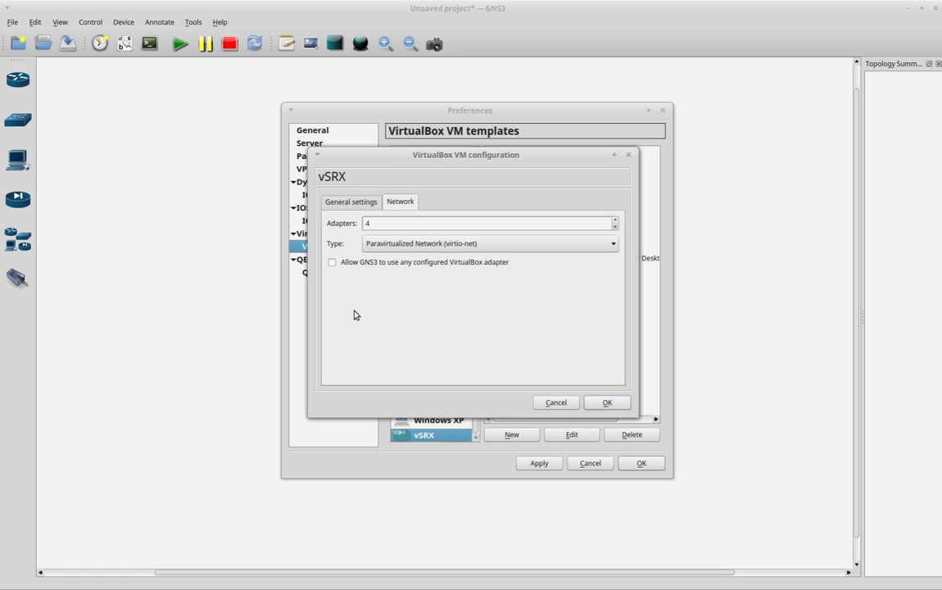
pyautogui.click(606, 403)
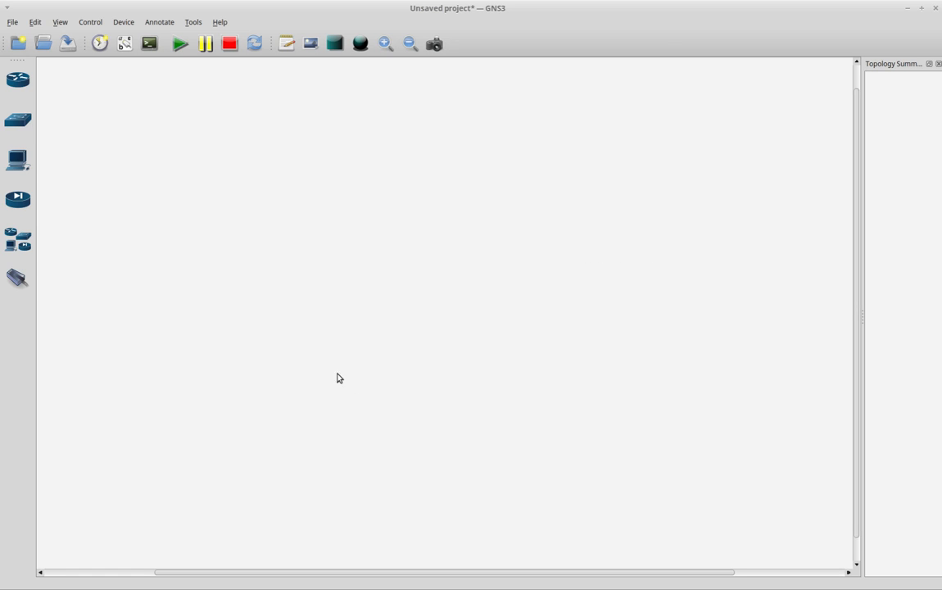
pyautogui.moveTo(18, 239)
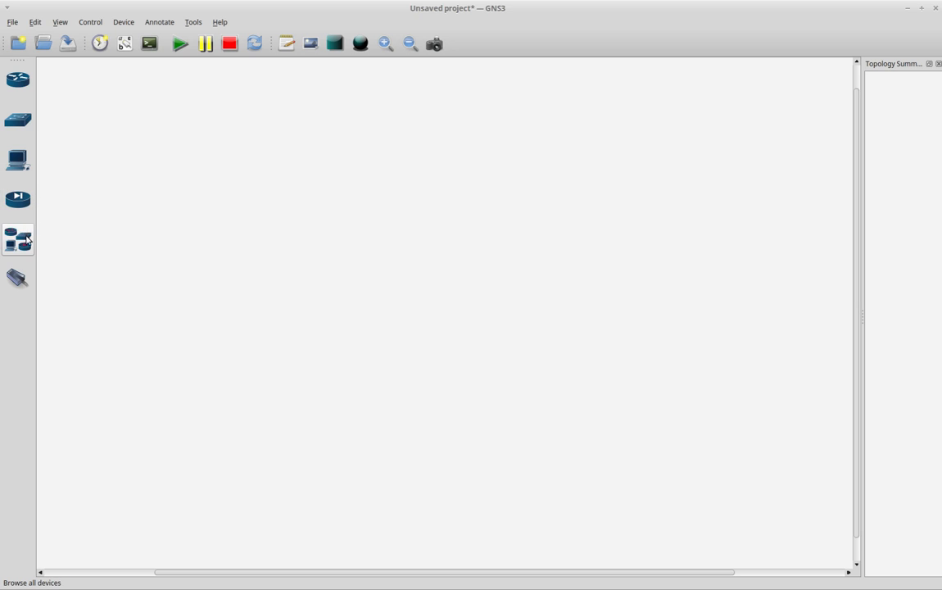
# Step: Place a vSRX node from the all-devices list onto the workspace centre
pyautogui.click(17, 239)
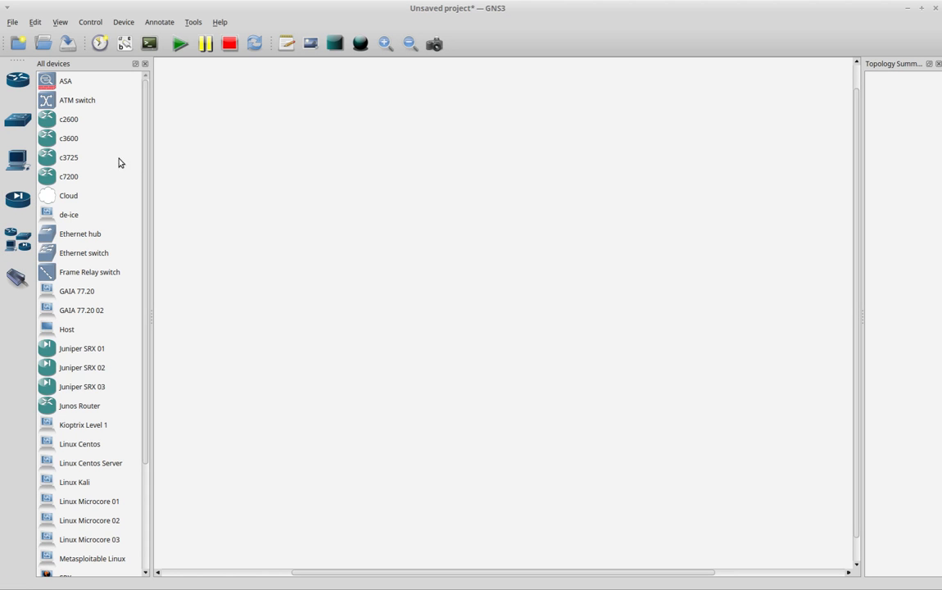
pyautogui.moveTo(146, 220)
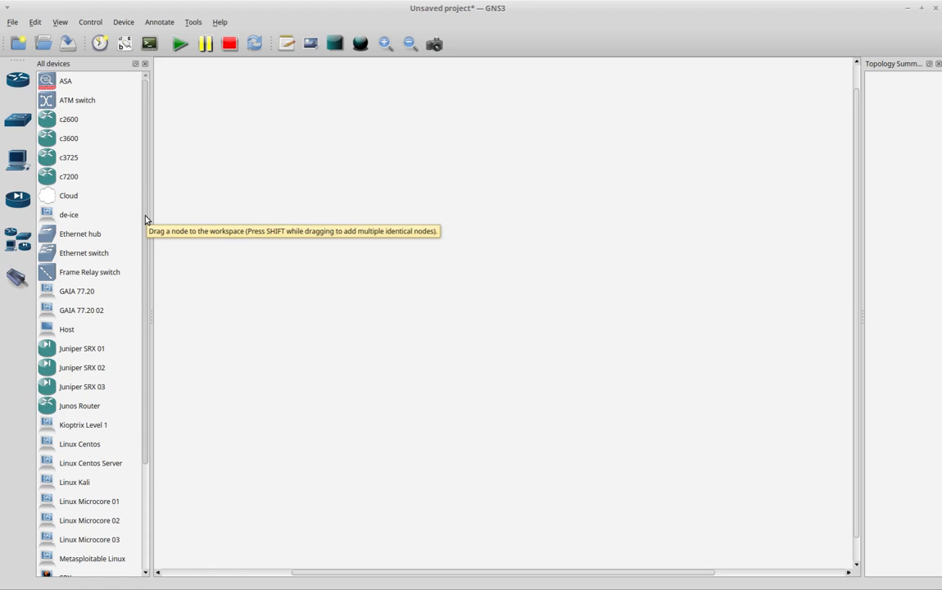
pyautogui.scroll(-3)
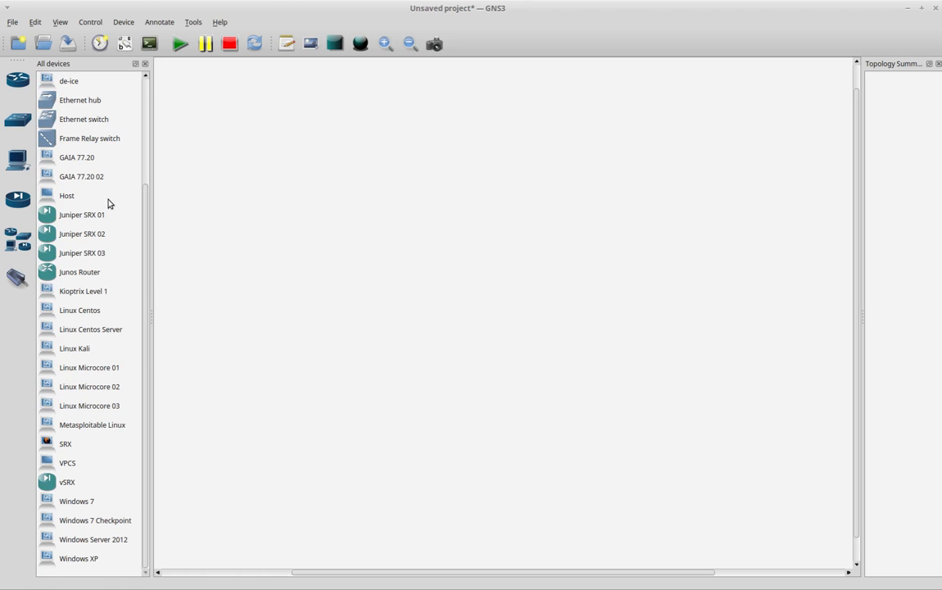
pyautogui.click(67, 481)
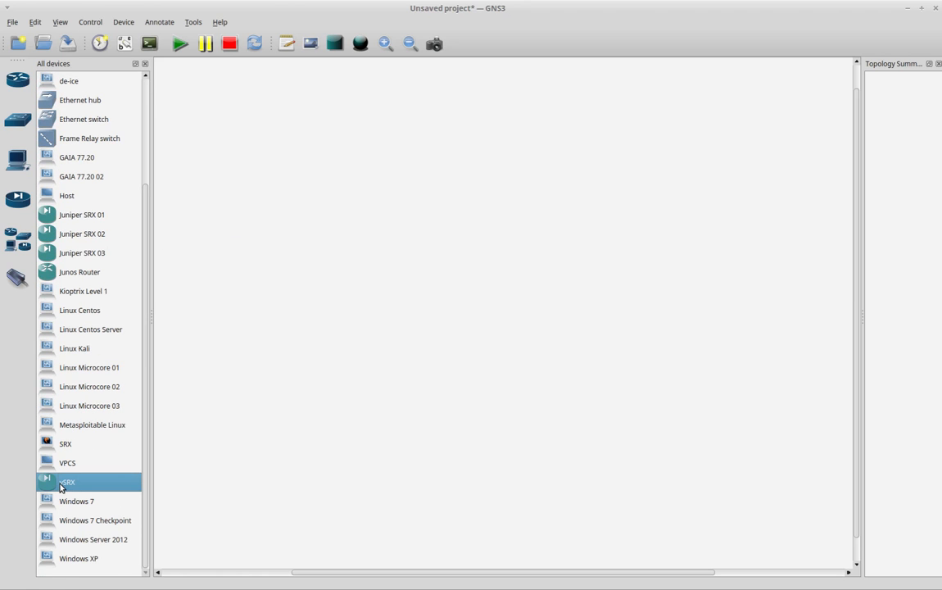
pyautogui.moveTo(67, 482); pyautogui.dragTo(472, 246)
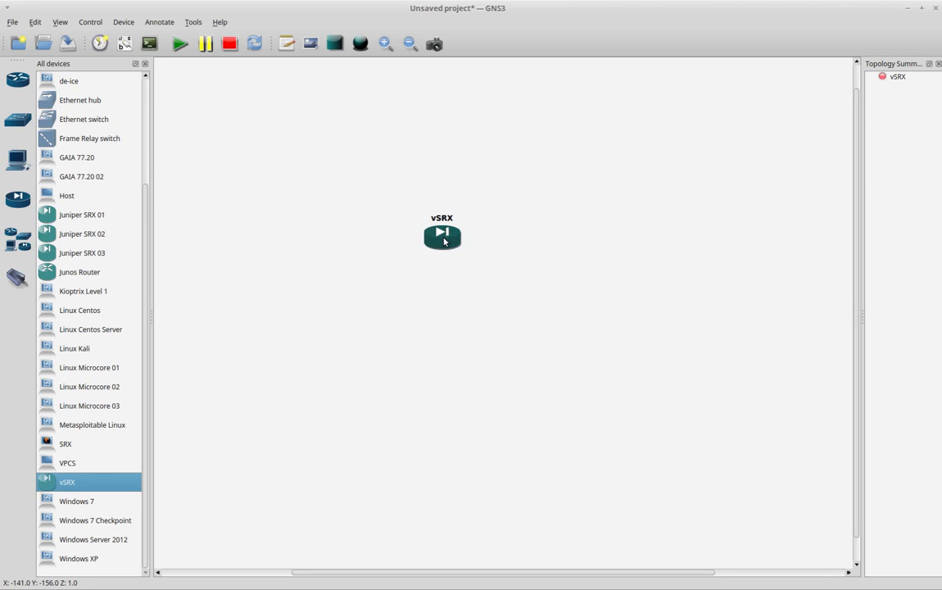
pyautogui.moveTo(472, 318)
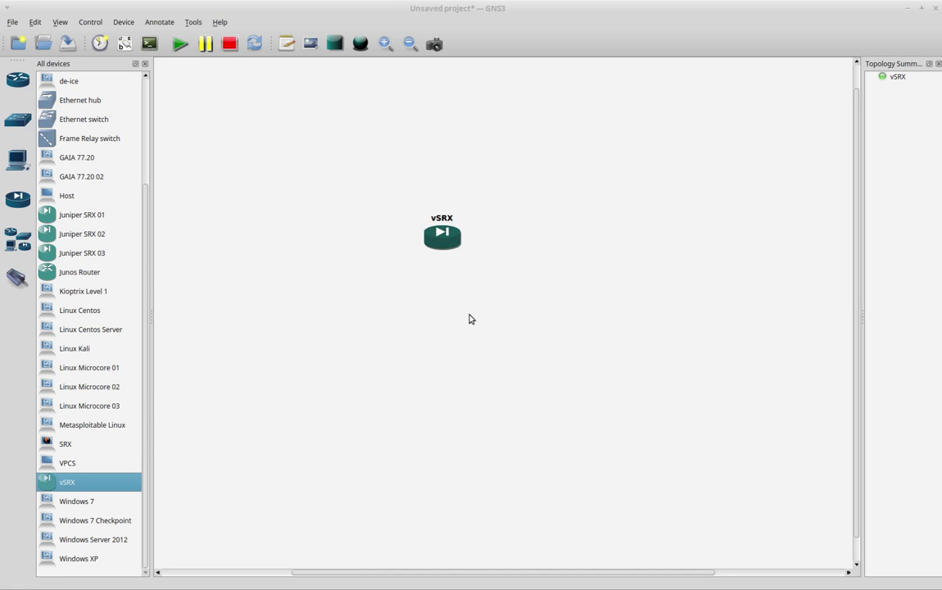
# Step: Start the vSRX node and watch its VirtualBox console boot to the login prompt
pyautogui.doubleClick(442, 236)
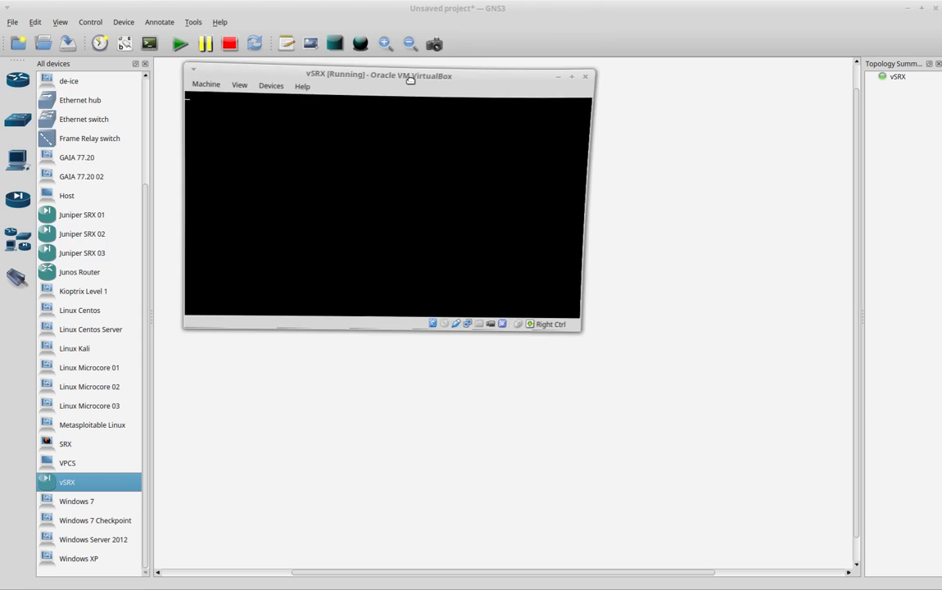
pyautogui.moveTo(379, 76); pyautogui.dragTo(653, 131)
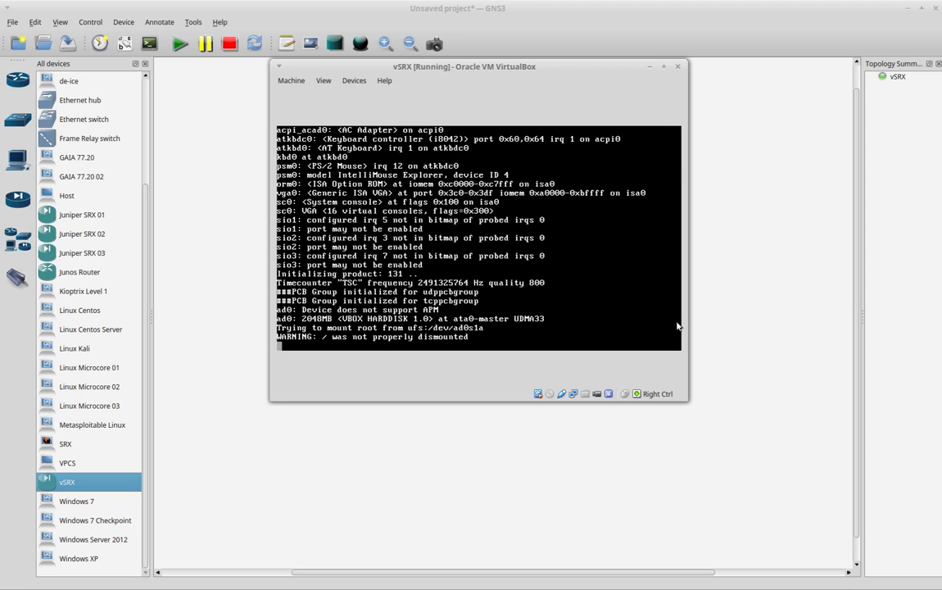
pyautogui.moveTo(541, 234)
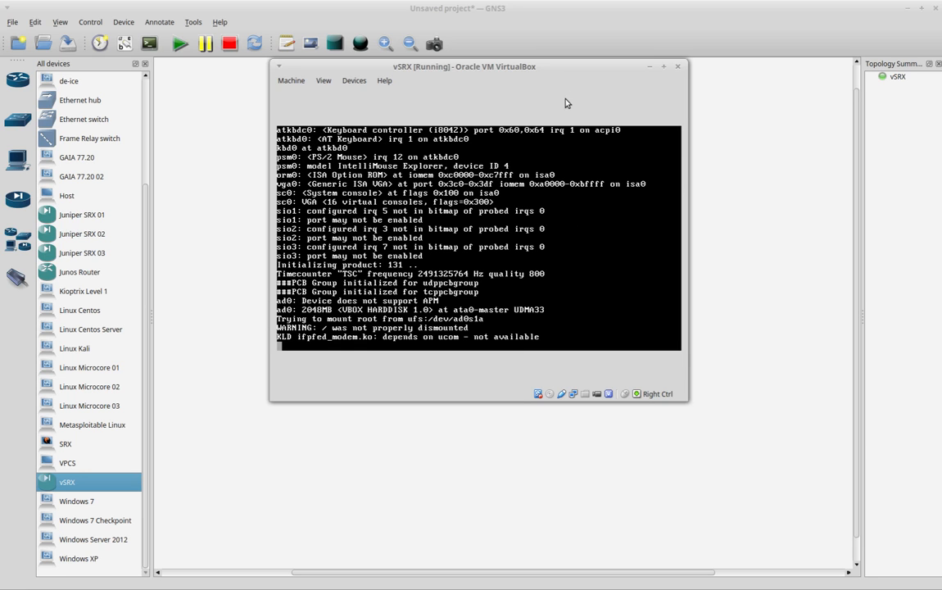
pyautogui.moveTo(465, 65); pyautogui.dragTo(505, 104)
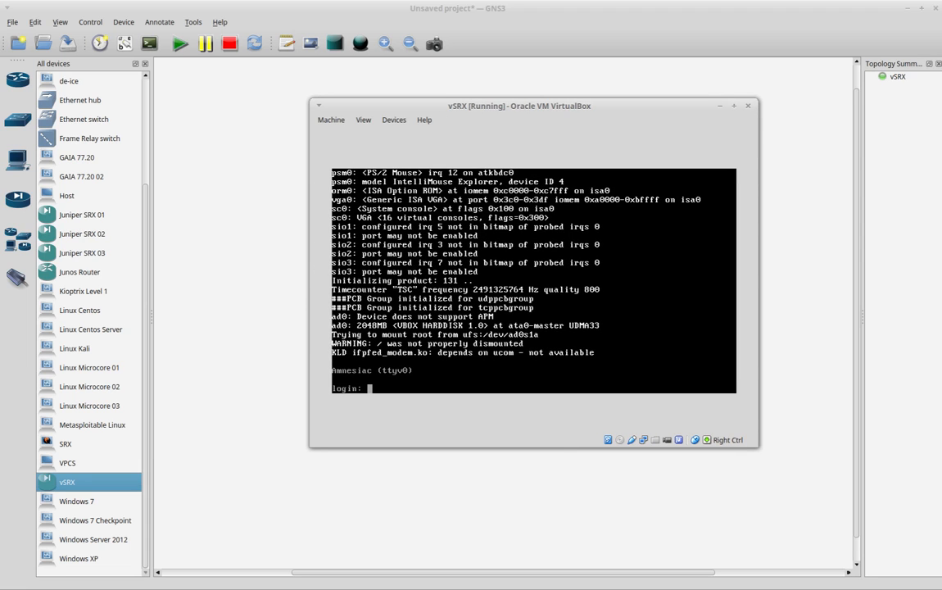
# Step: Log in as root, enter cli and run show interfaces terse
pyautogui.write('root')
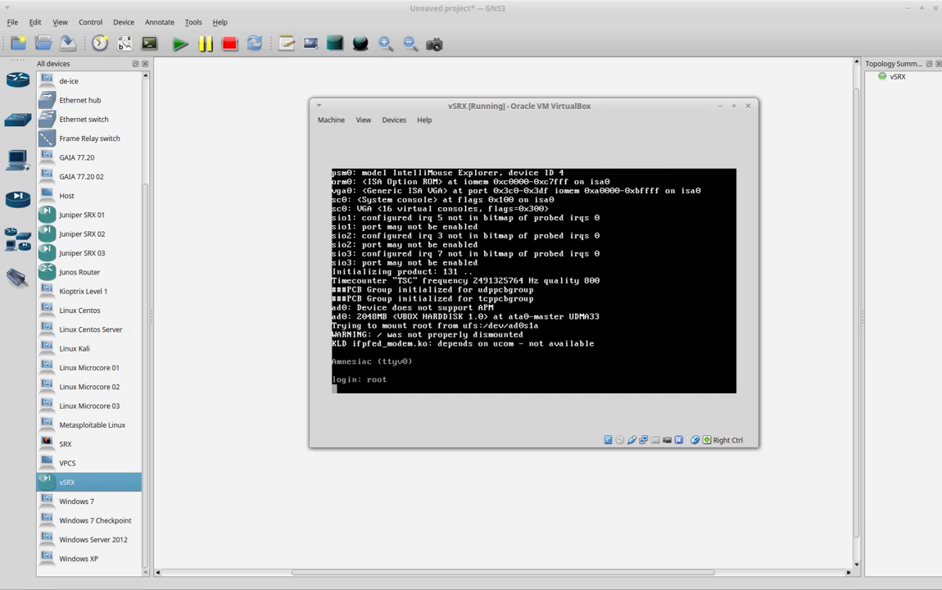
pyautogui.press('Return')
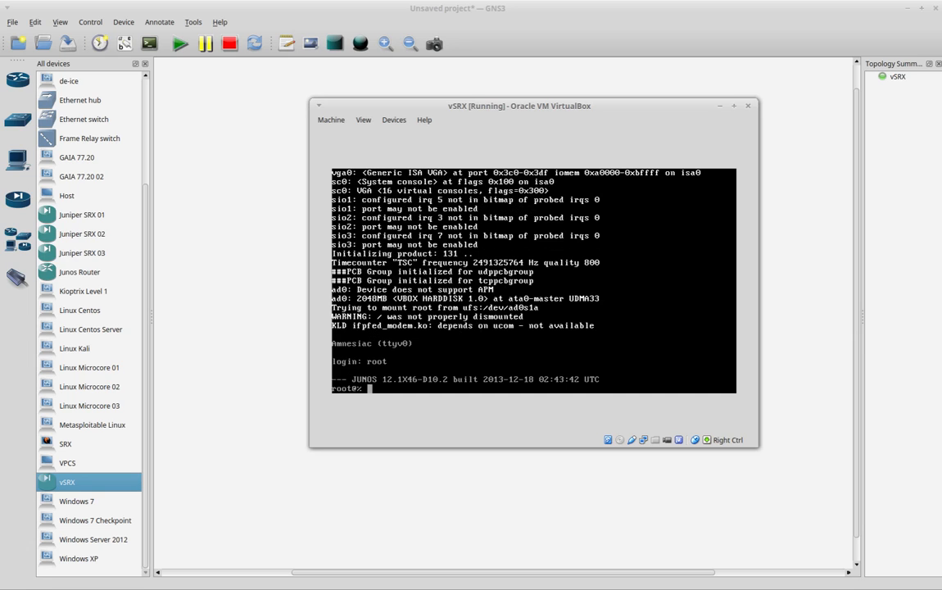
pyautogui.write('cli')
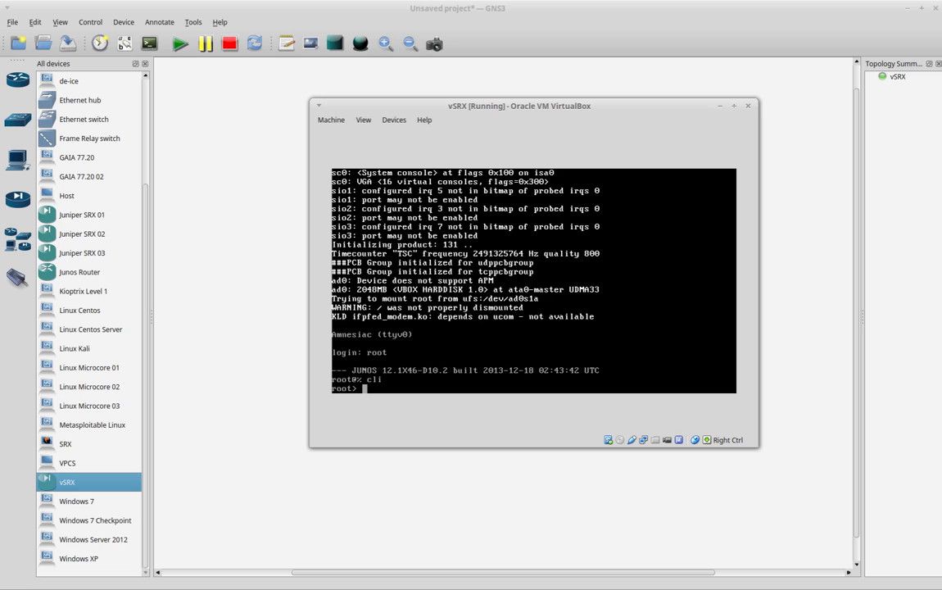
pyautogui.write('show interfaces terse')
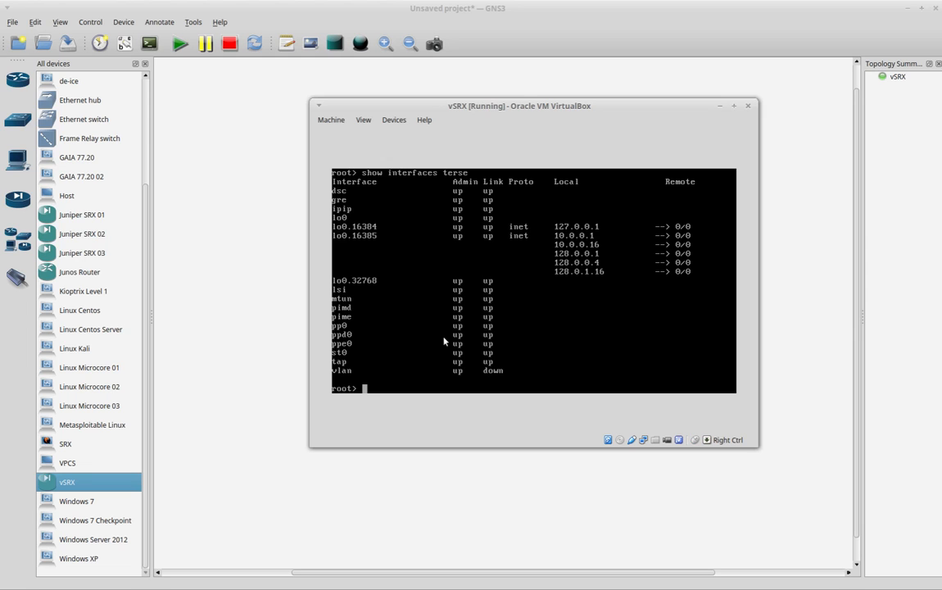
pyautogui.moveTo(518, 105); pyautogui.dragTo(469, 96)
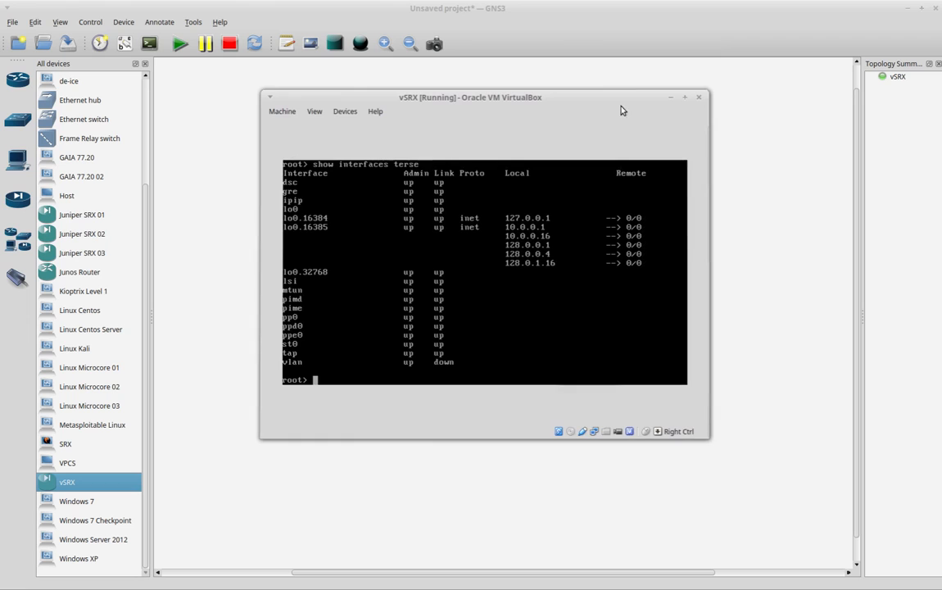
# Step: Power off the vSRX console window and stop the vSRX node in GNS3
pyautogui.click(698, 96)
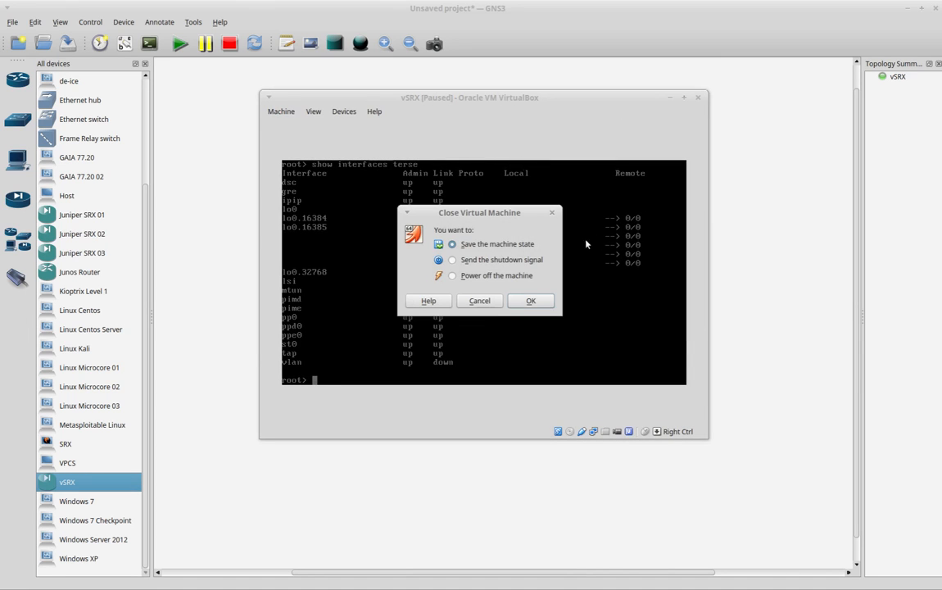
pyautogui.click(529, 300)
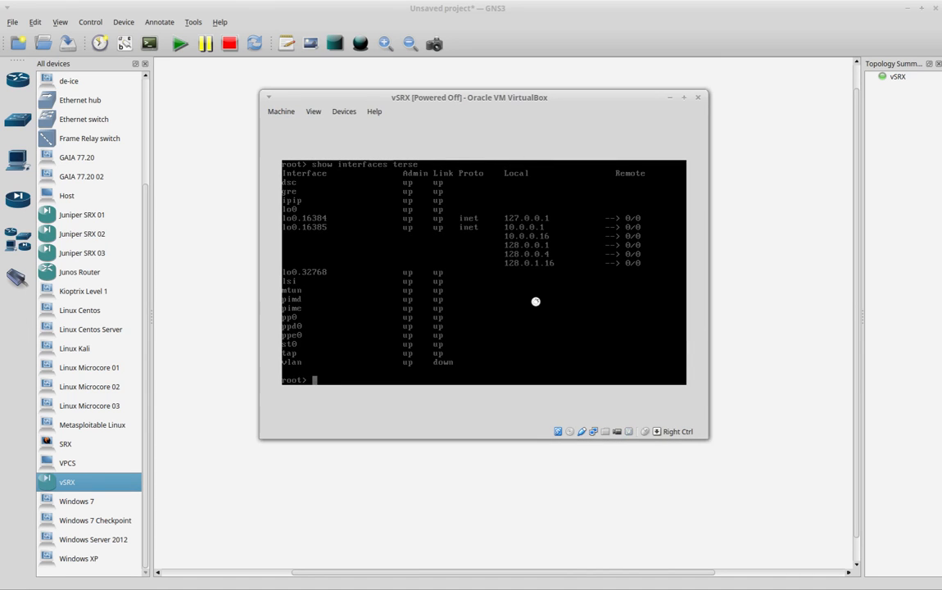
pyautogui.rightClick(442, 236)
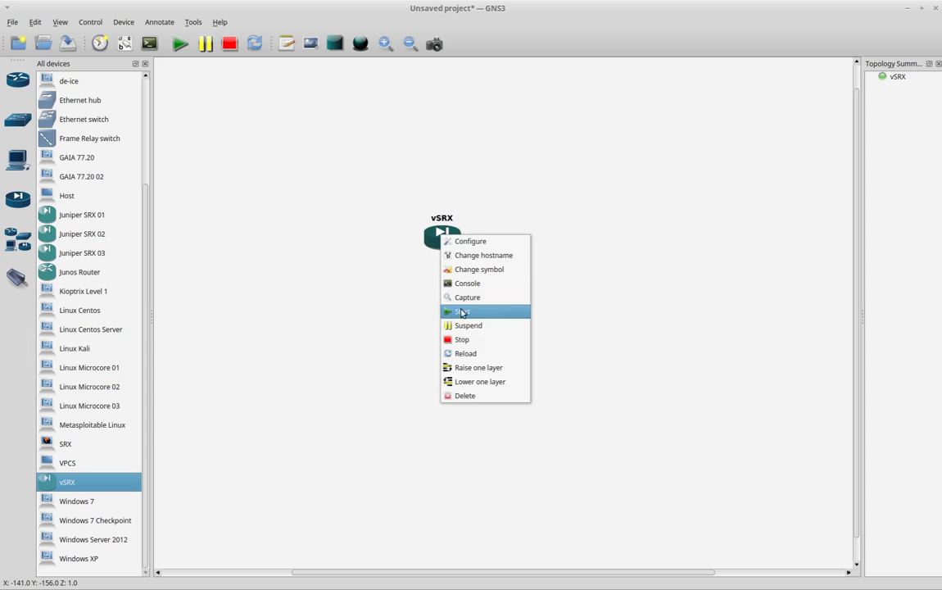
pyautogui.click(464, 311)
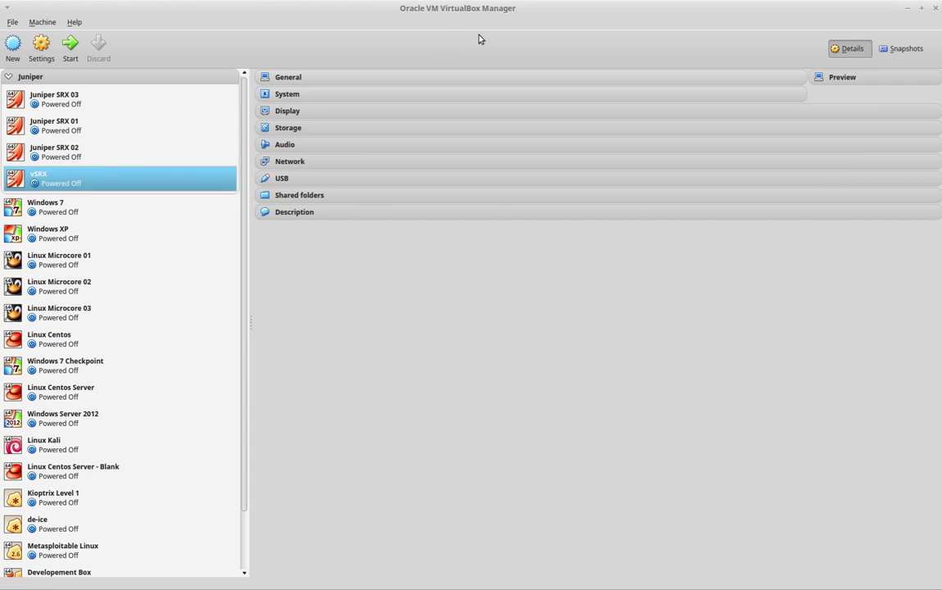
pyautogui.moveTo(55, 173)
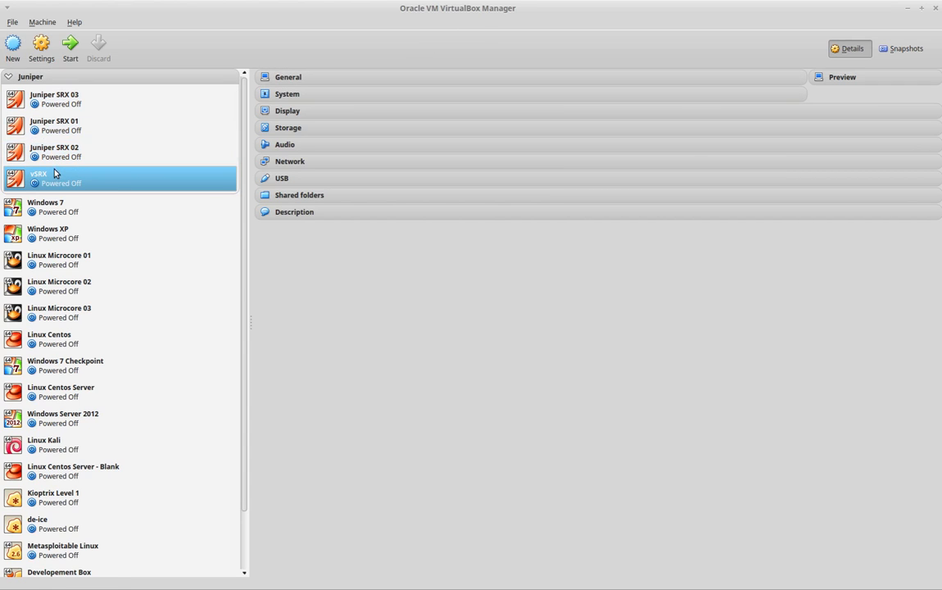
# Step: Set the vSRX machine to 2 processors in VirtualBox System settings and save
pyautogui.click(41, 46)
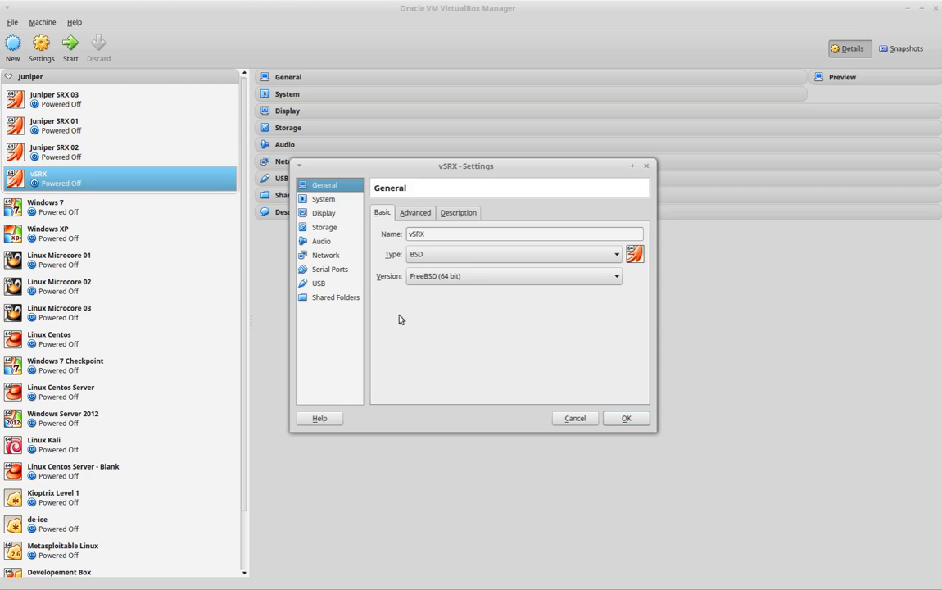
pyautogui.moveTo(330, 232)
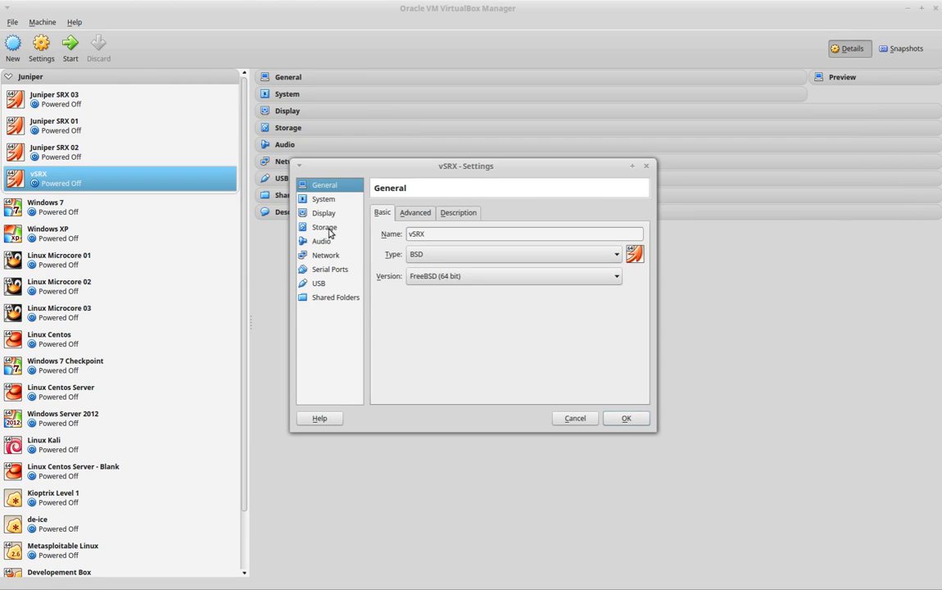
pyautogui.click(323, 198)
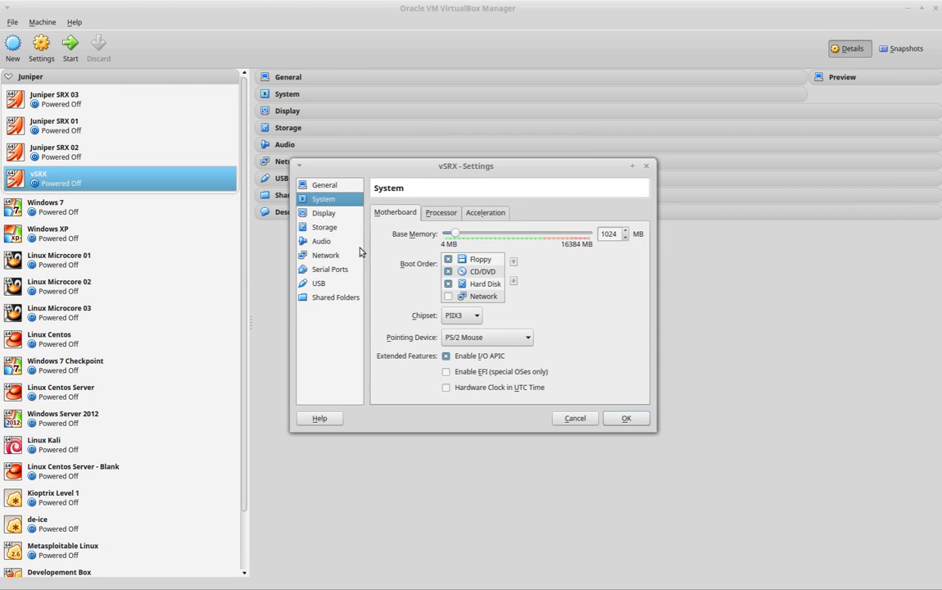
pyautogui.moveTo(446, 231)
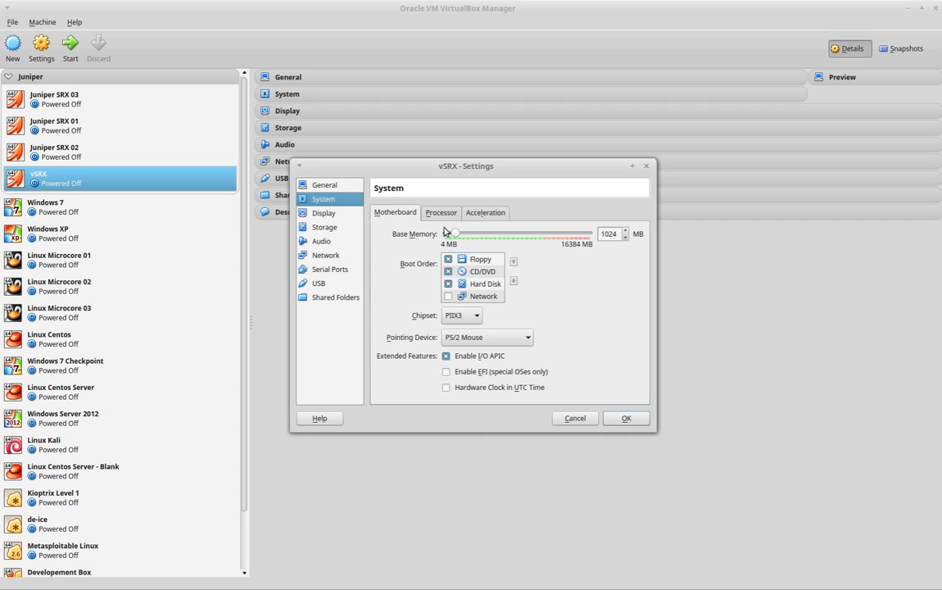
pyautogui.click(441, 213)
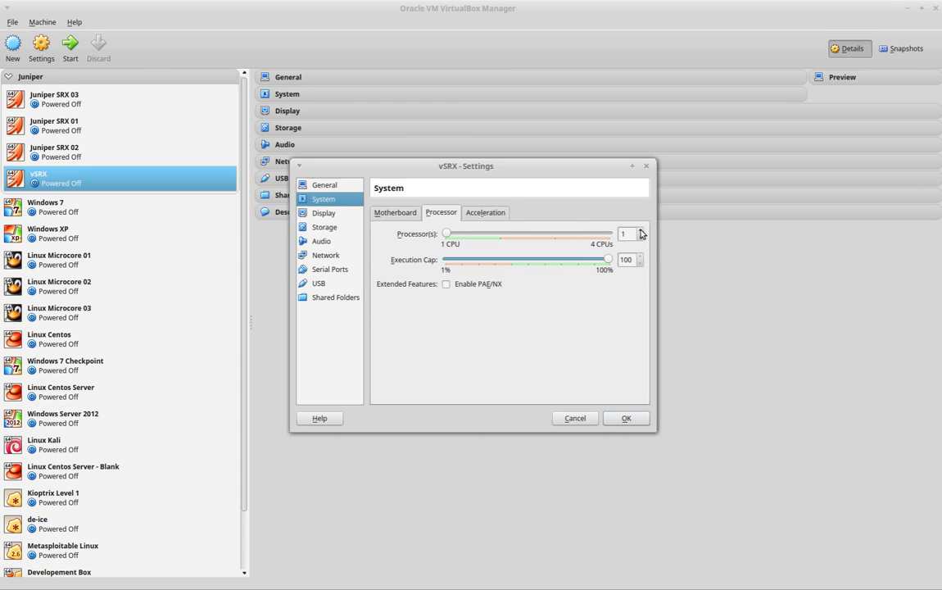
pyautogui.click(641, 231)
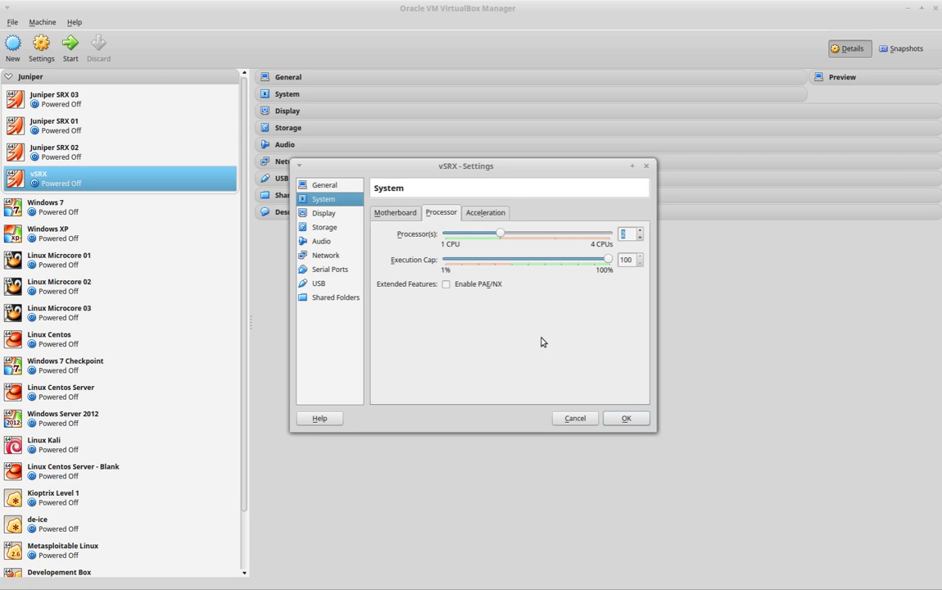
pyautogui.click(639, 229)
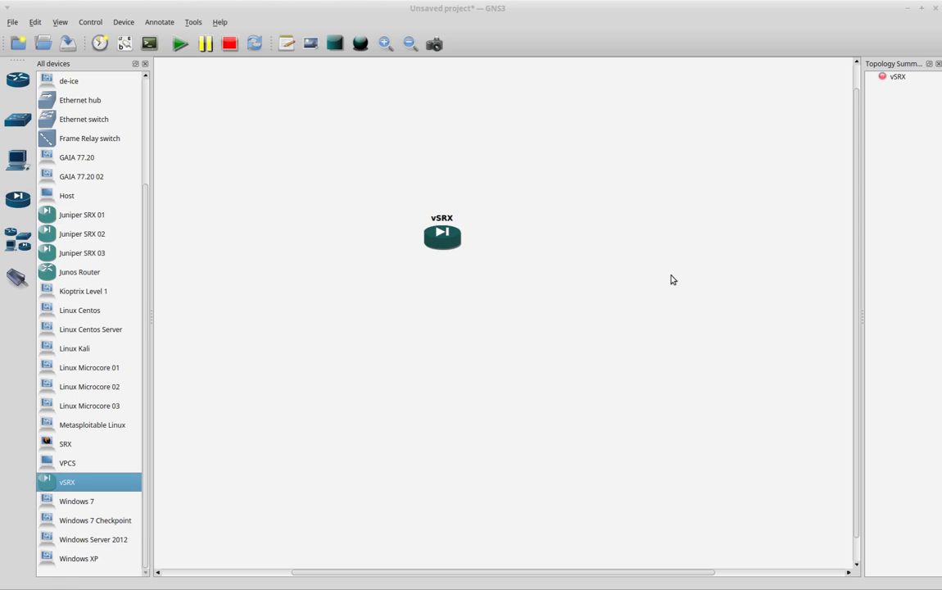
pyautogui.moveTo(469, 312)
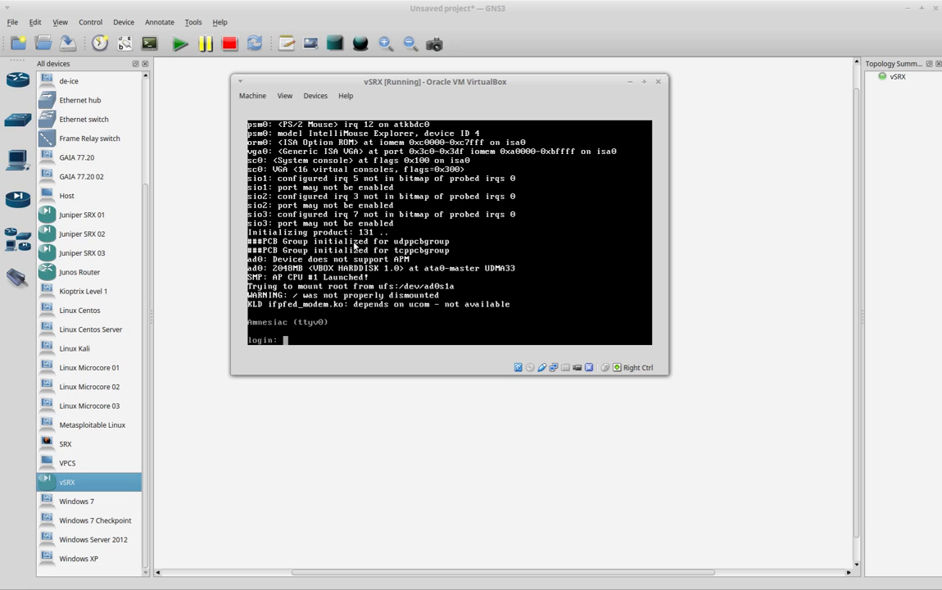
# Step: Log in as root again, enter cli and page through show interfaces terse output
pyautogui.write('root')
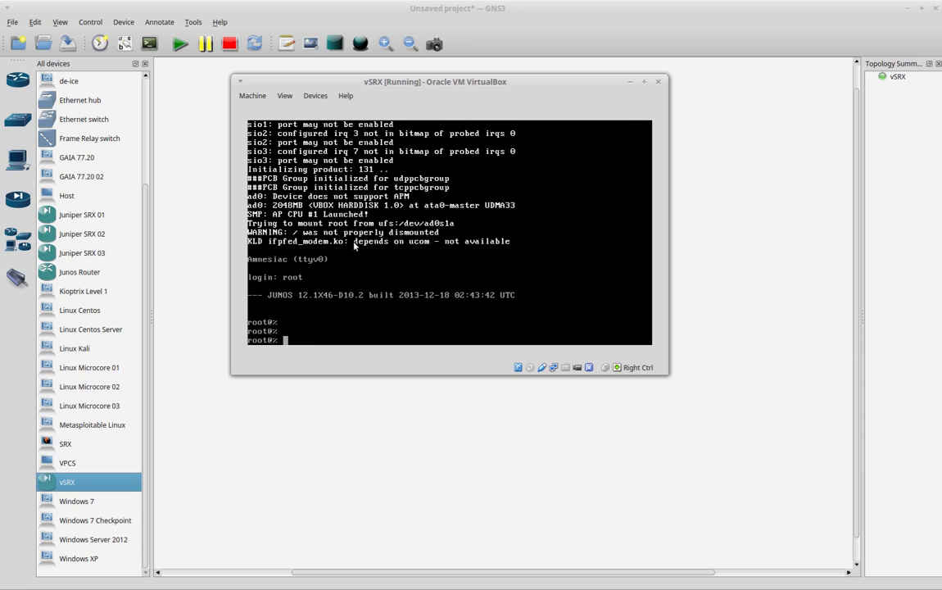
pyautogui.write('cli')
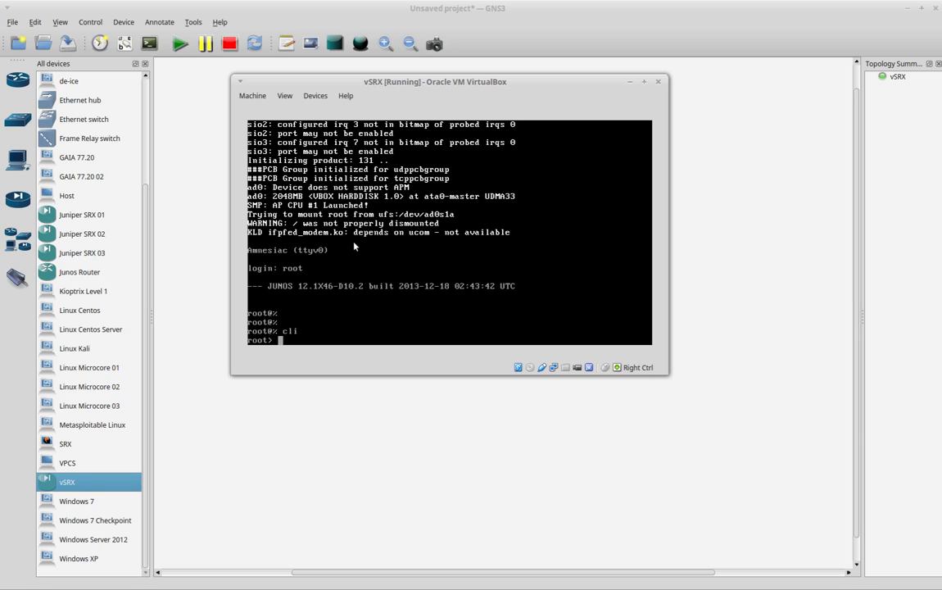
pyautogui.write('show interfaces ter')
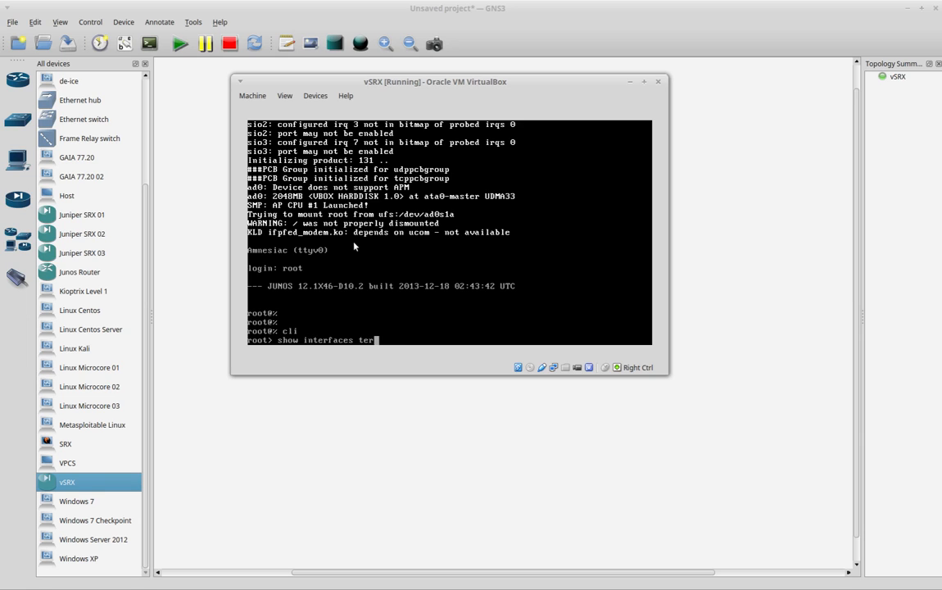
pyautogui.press('Return')
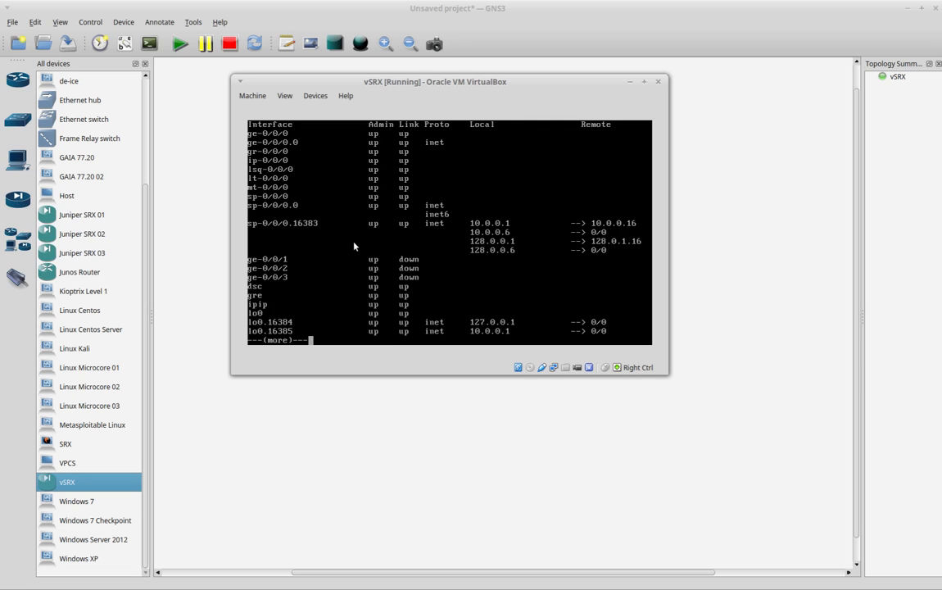
pyautogui.press('space')
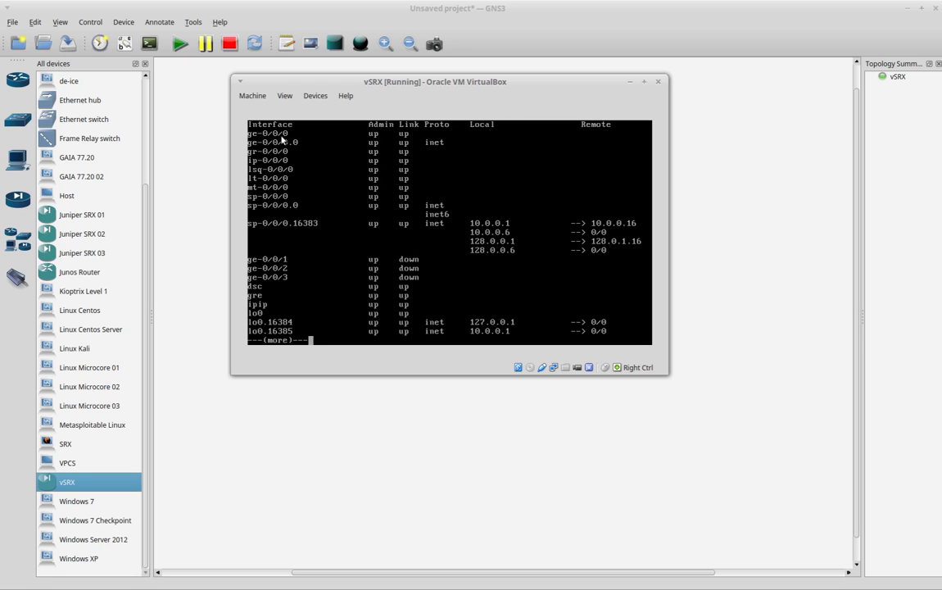
pyautogui.moveTo(293, 276)
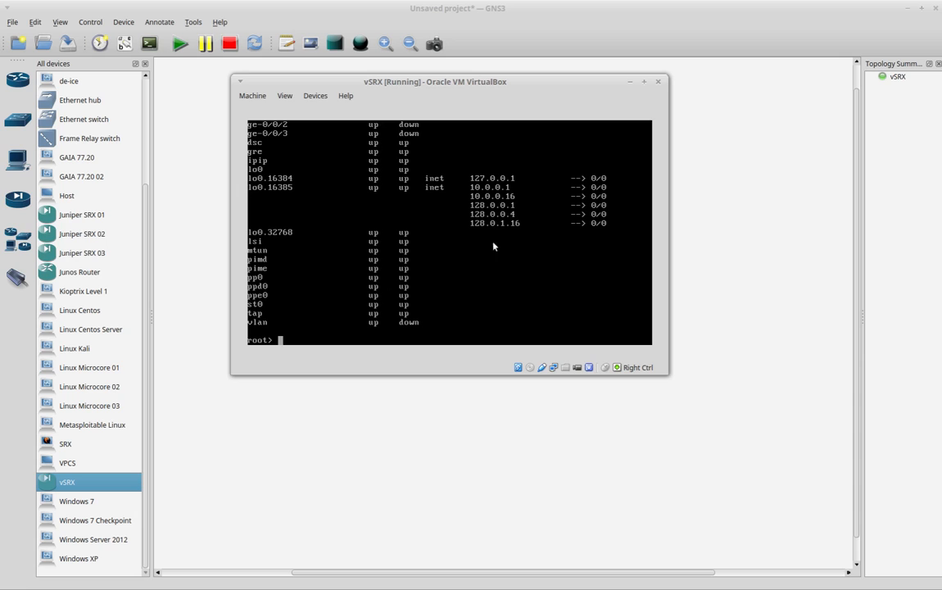
pyautogui.moveTo(662, 85)
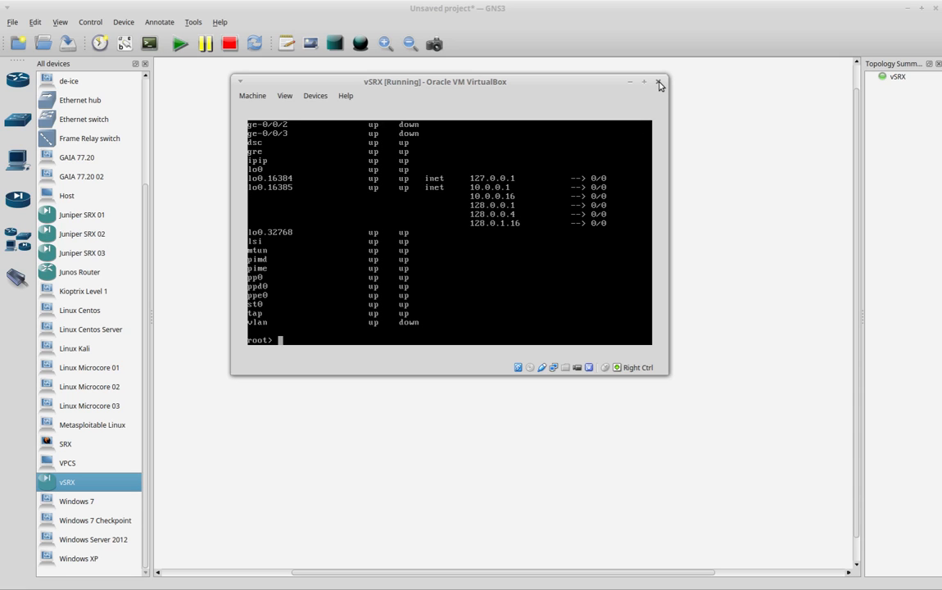
# Step: Power off the running vSRX virtual machine, cancelling once before confirming the shutdown
pyautogui.click(660, 82)
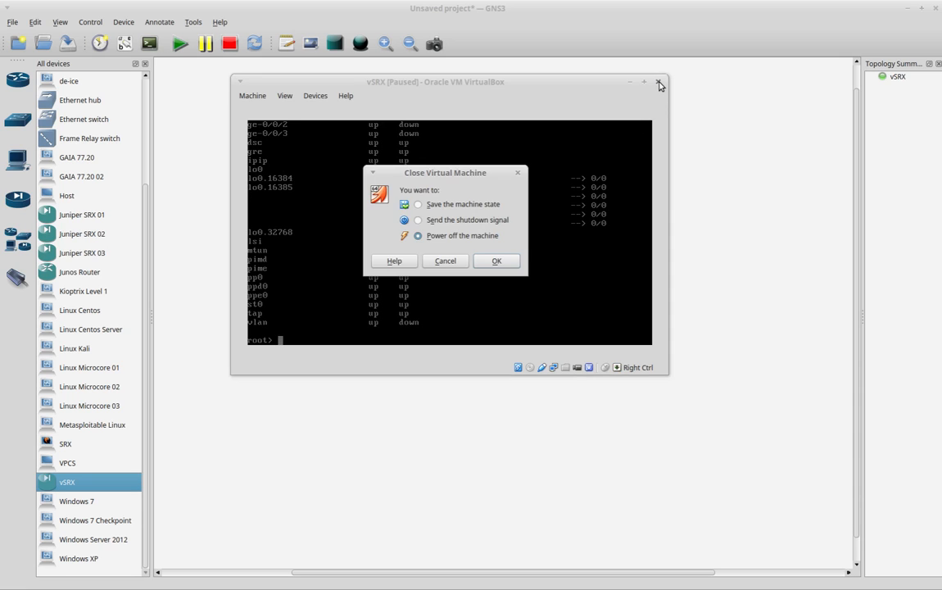
pyautogui.click(445, 260)
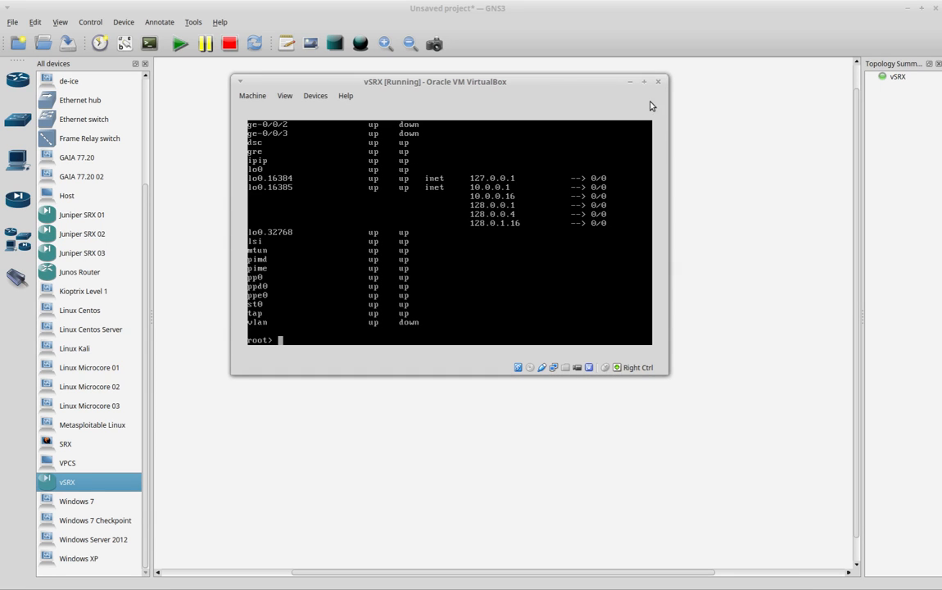
pyautogui.click(659, 82)
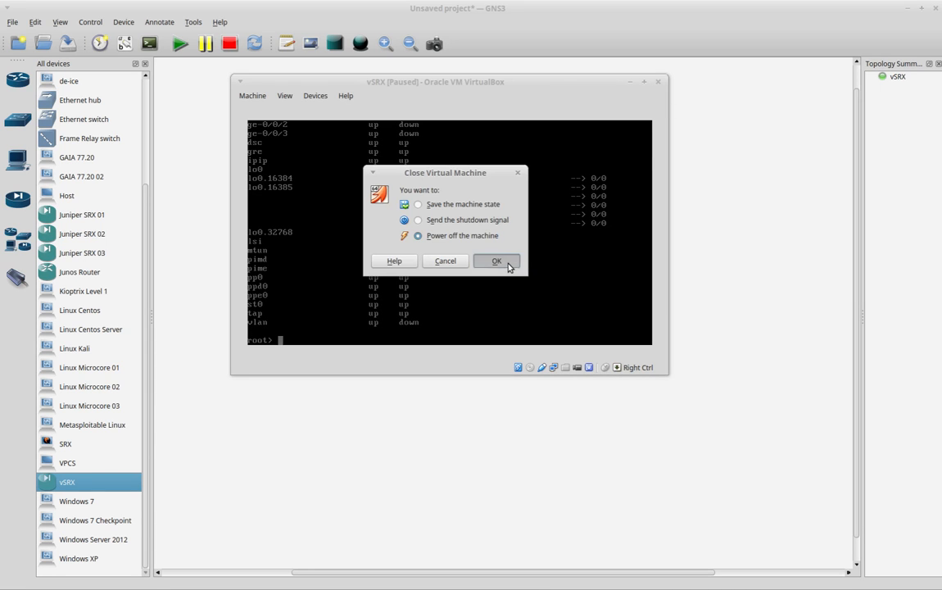
pyautogui.click(495, 260)
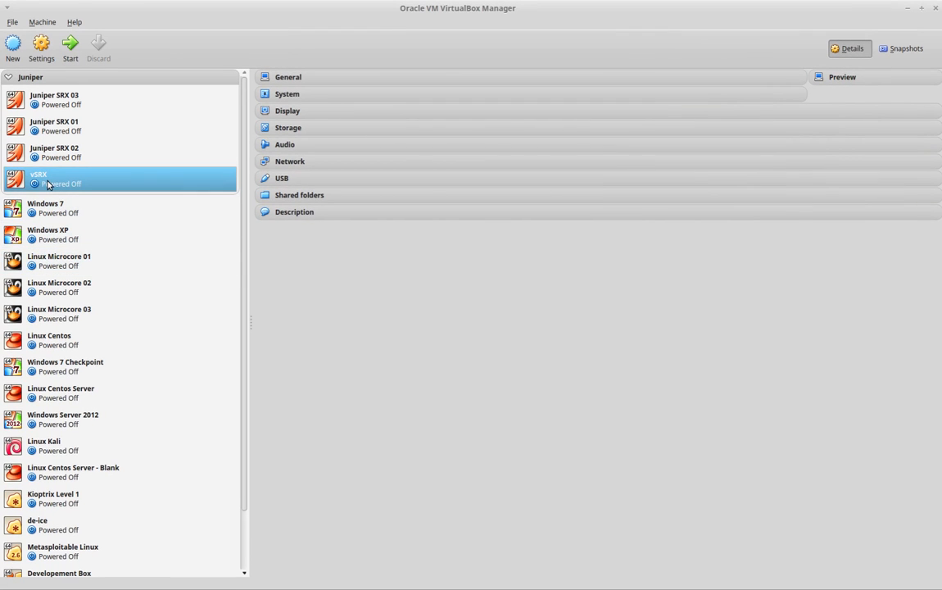
pyautogui.moveTo(77, 178)
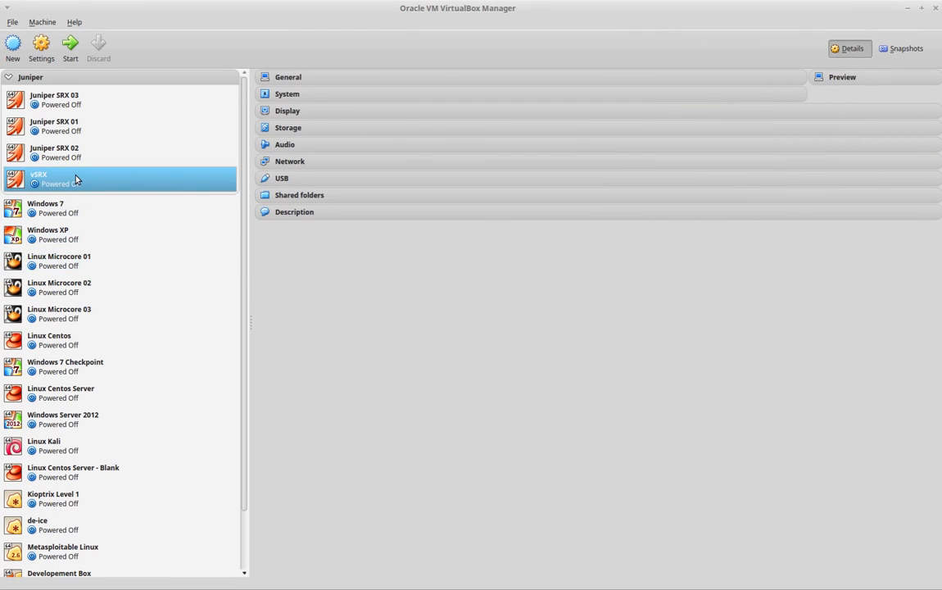
# Step: Clone vSRX into a new machine named vSRX 02 using the Full clone option
pyautogui.rightClick(118, 177)
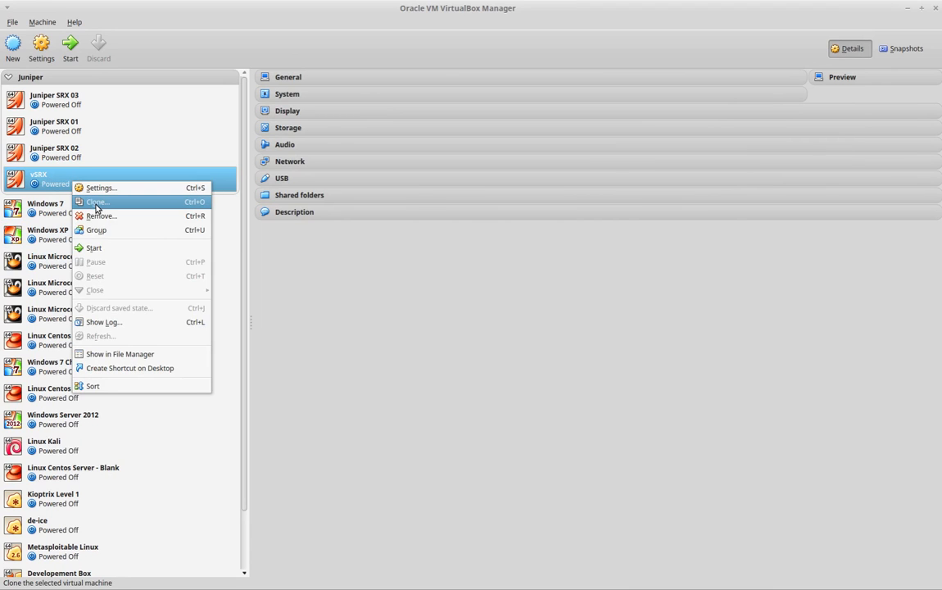
pyautogui.click(96, 202)
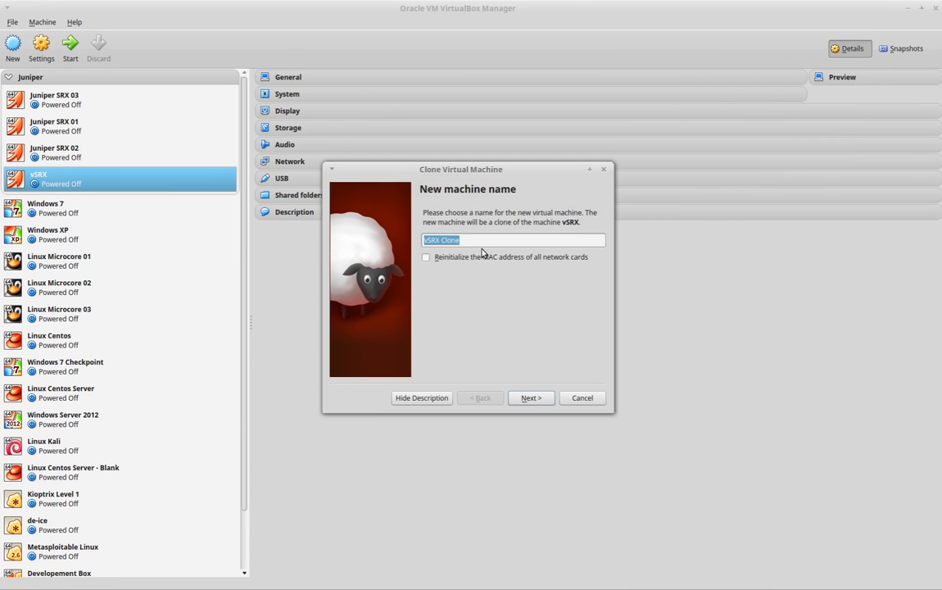
pyautogui.click(531, 399)
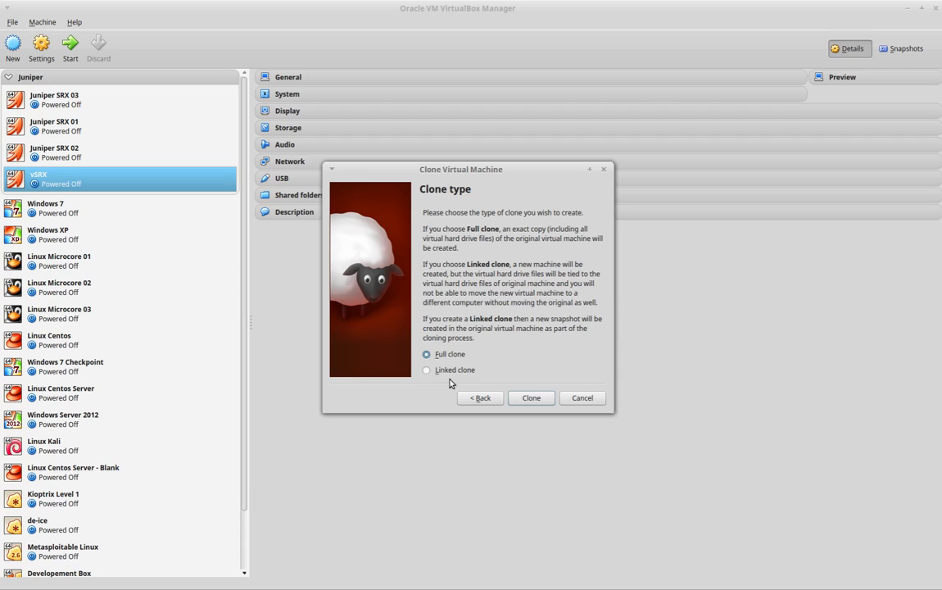
pyautogui.moveTo(469, 364)
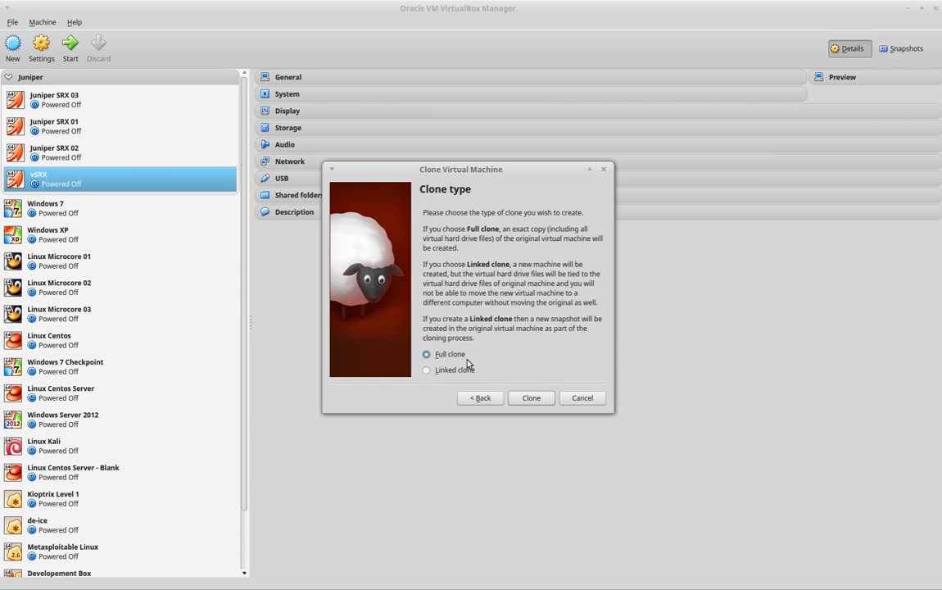
pyautogui.moveTo(462, 357)
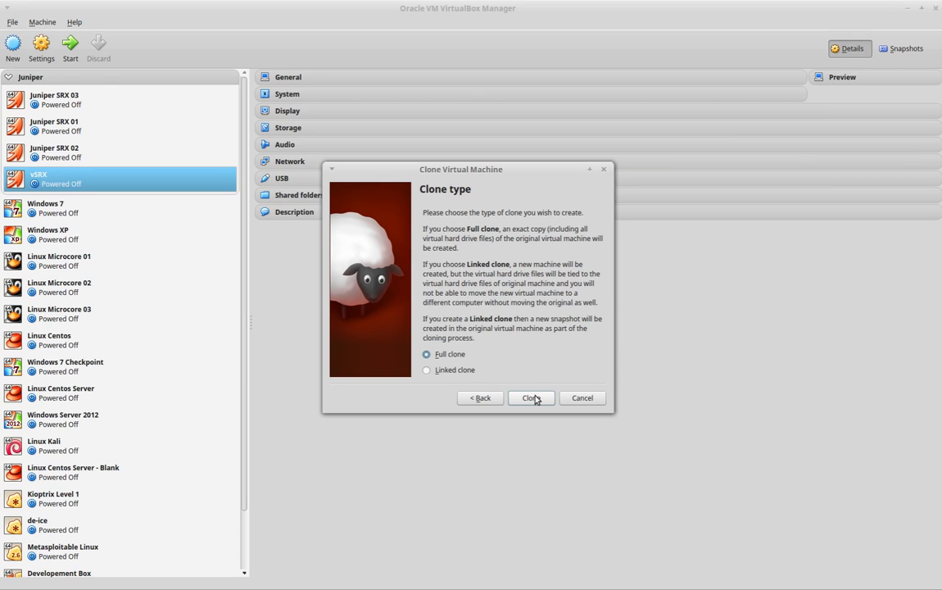
pyautogui.moveTo(534, 403)
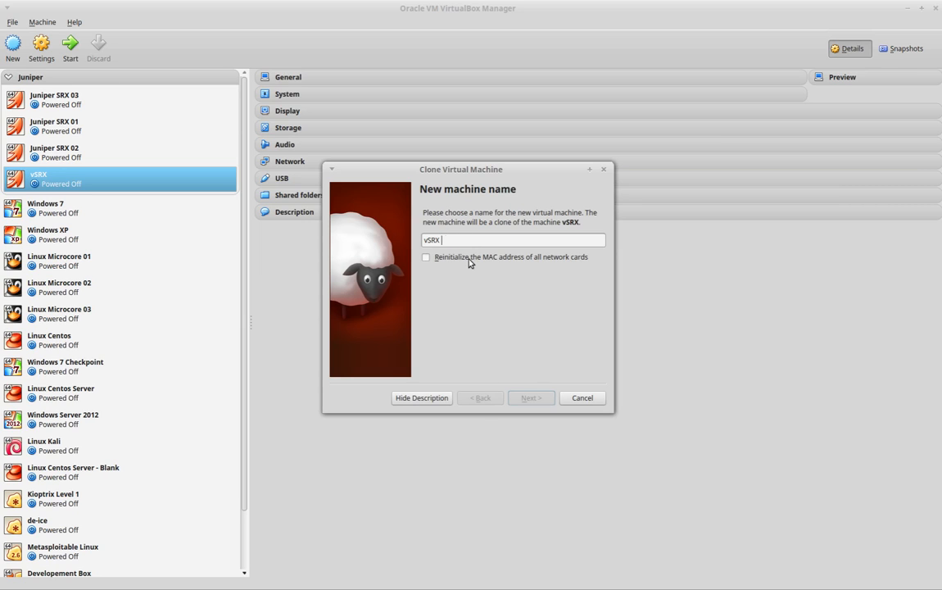
pyautogui.click(529, 399)
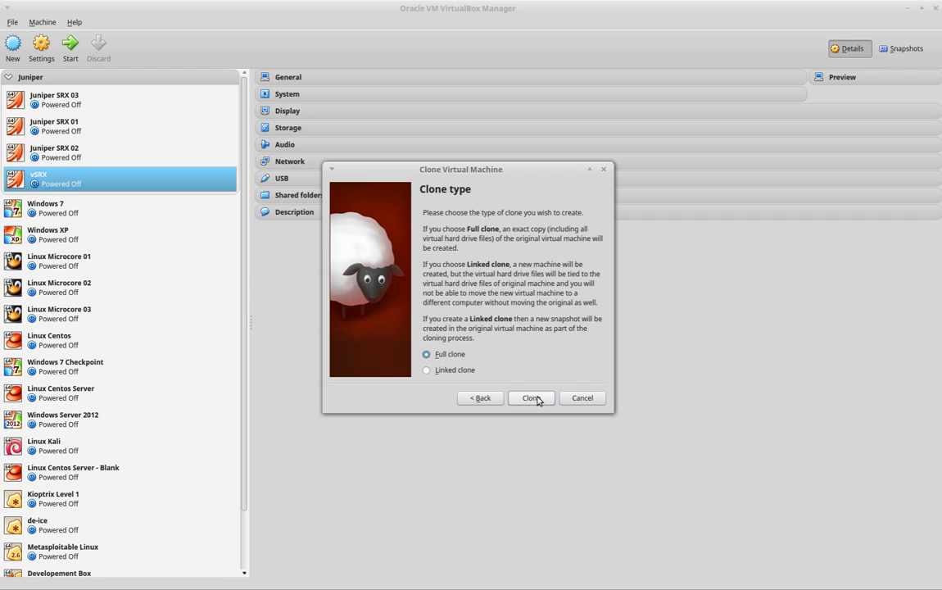
pyautogui.click(531, 398)
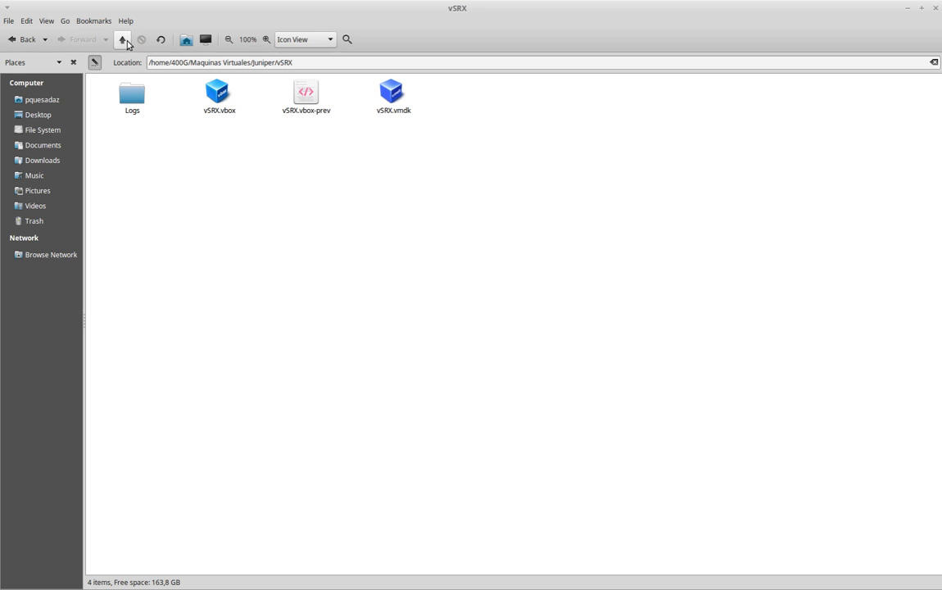
# Step: Browse to Maquinas Virtuales/vSRX 02 and confirm vSRX 02.vmdk and vSRX 02.vbox exist
pyautogui.click(123, 39)
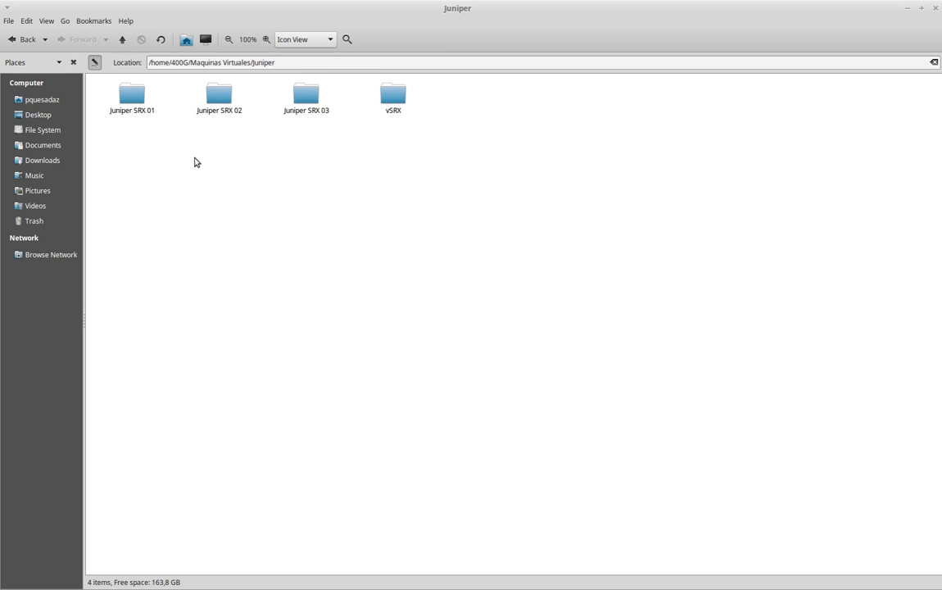
pyautogui.moveTo(111, 46)
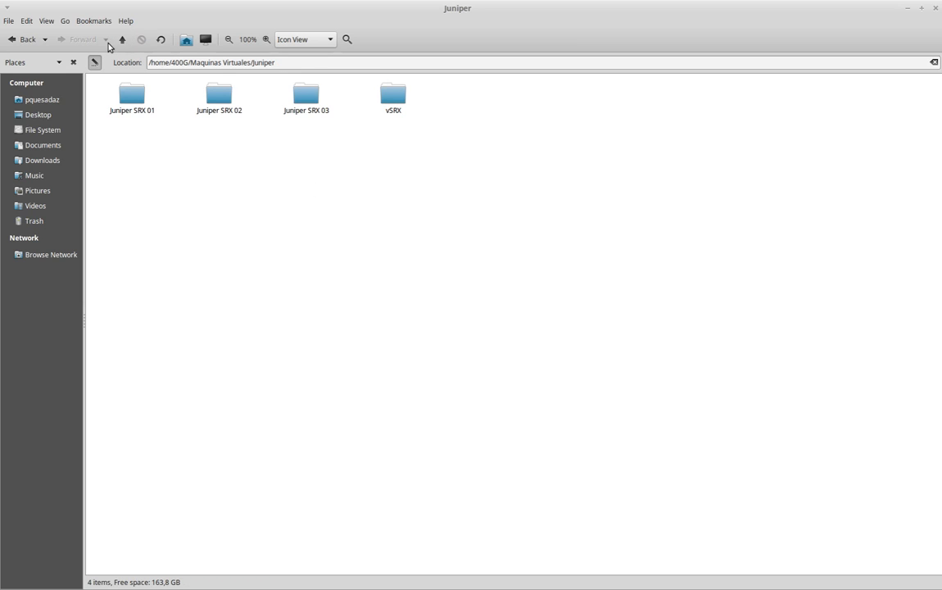
pyautogui.click(123, 40)
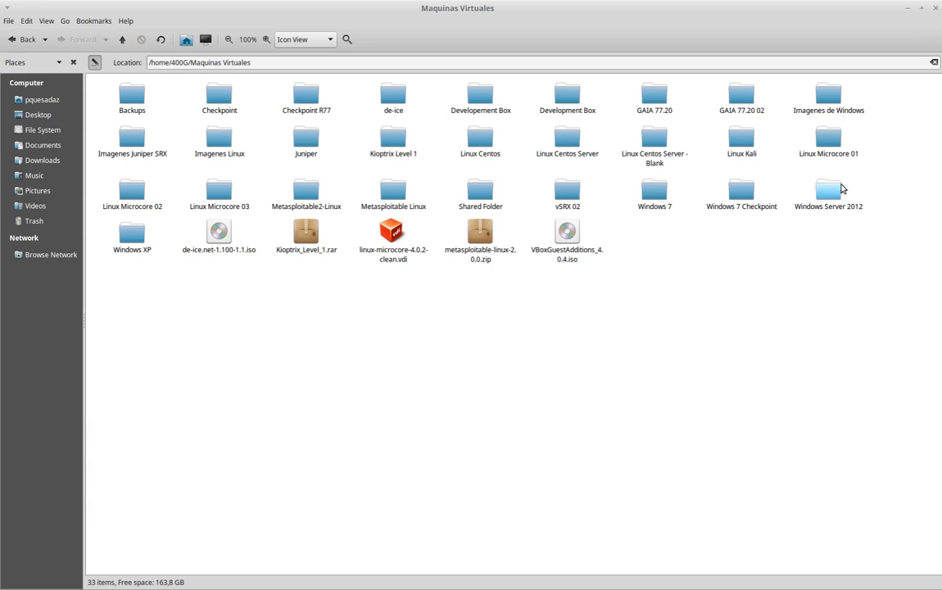
pyautogui.moveTo(166, 213)
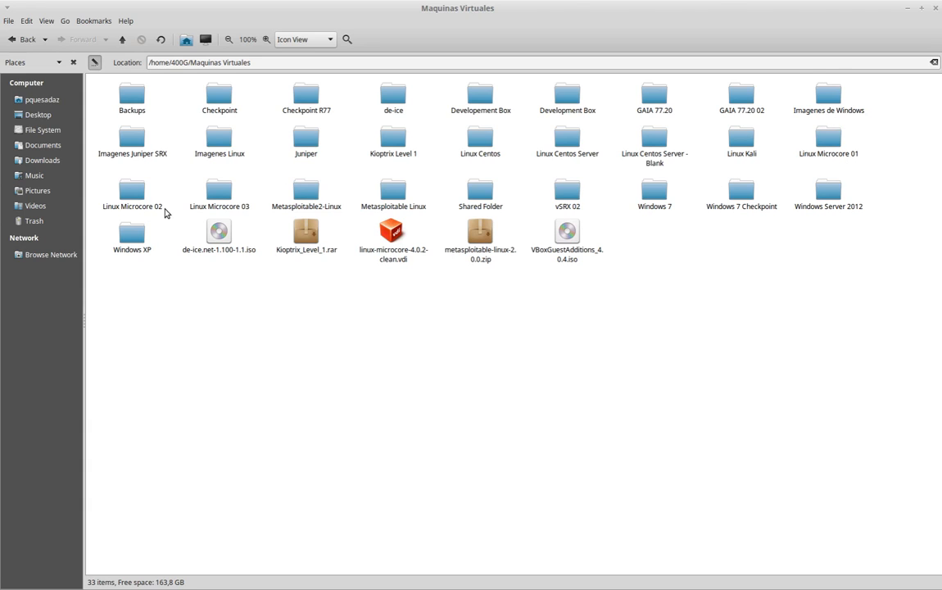
pyautogui.moveTo(294, 158)
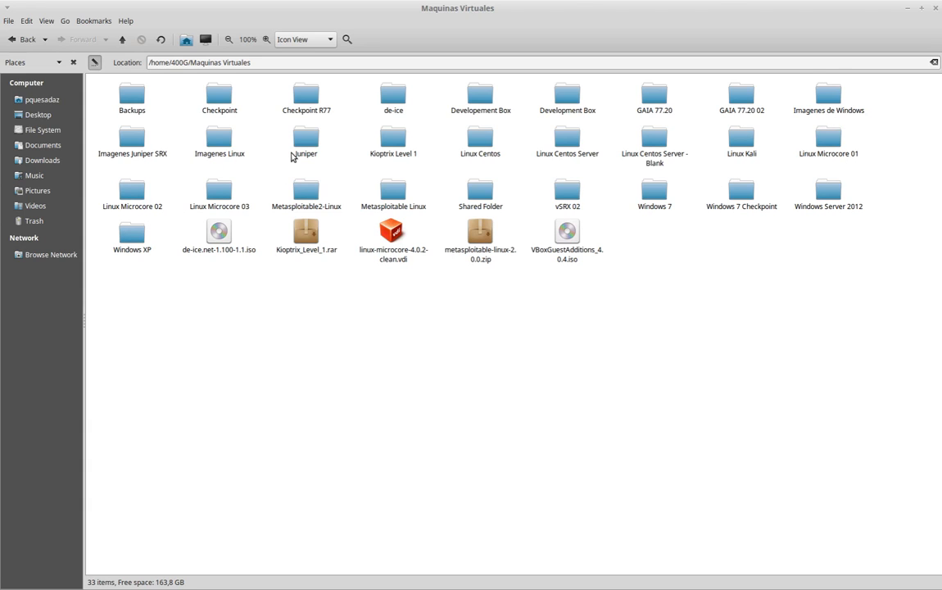
pyautogui.click(568, 188)
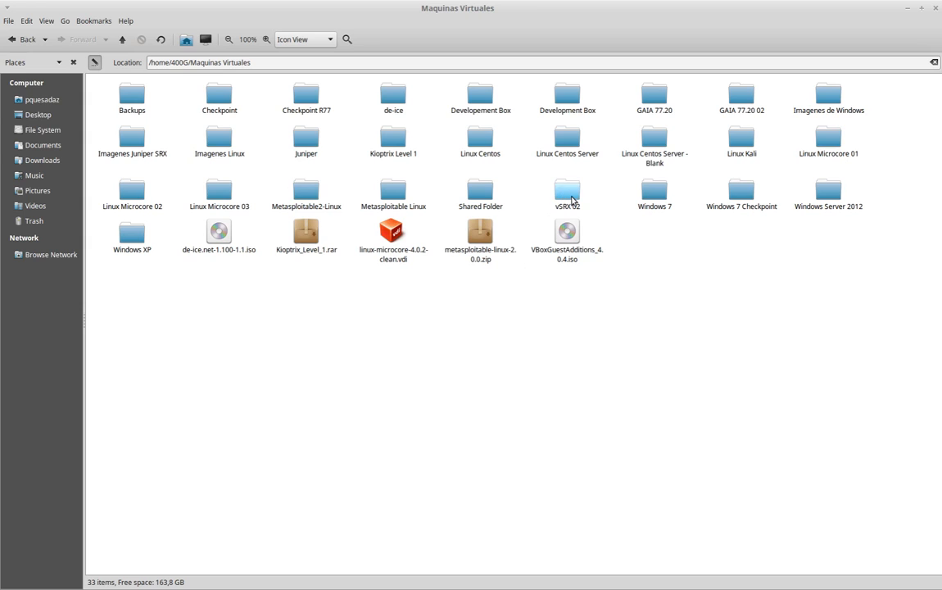
pyautogui.doubleClick(567, 190)
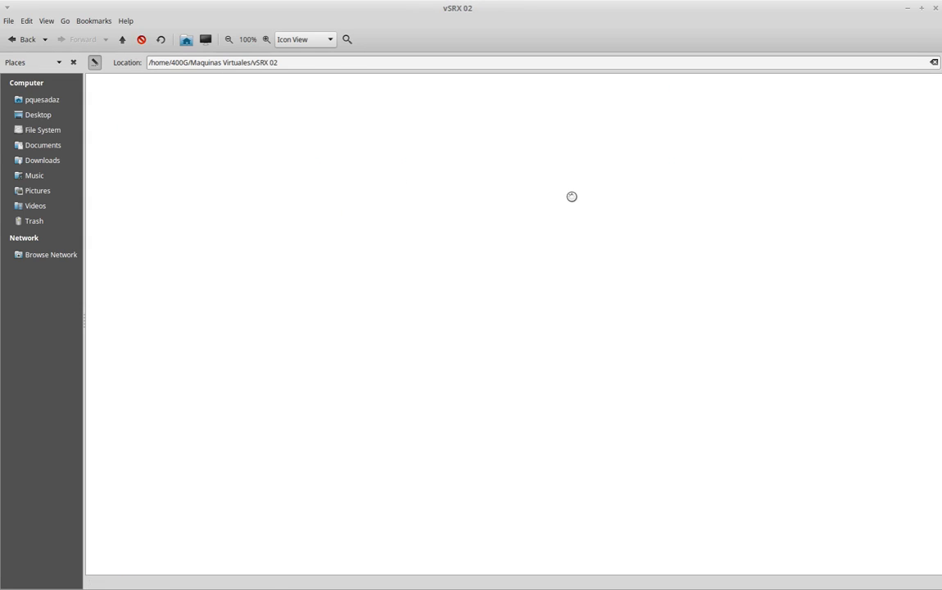
pyautogui.click(218, 92)
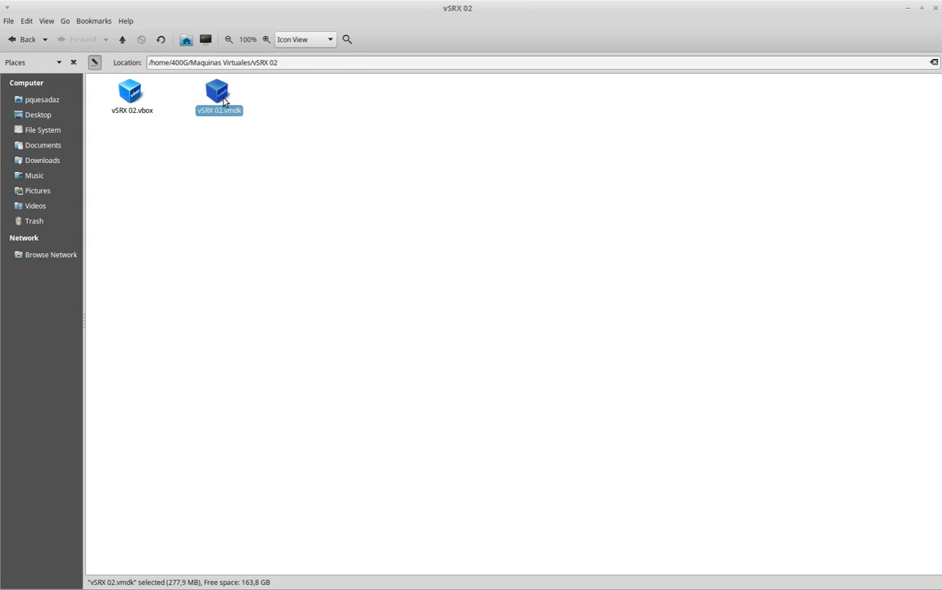
pyautogui.click(133, 93)
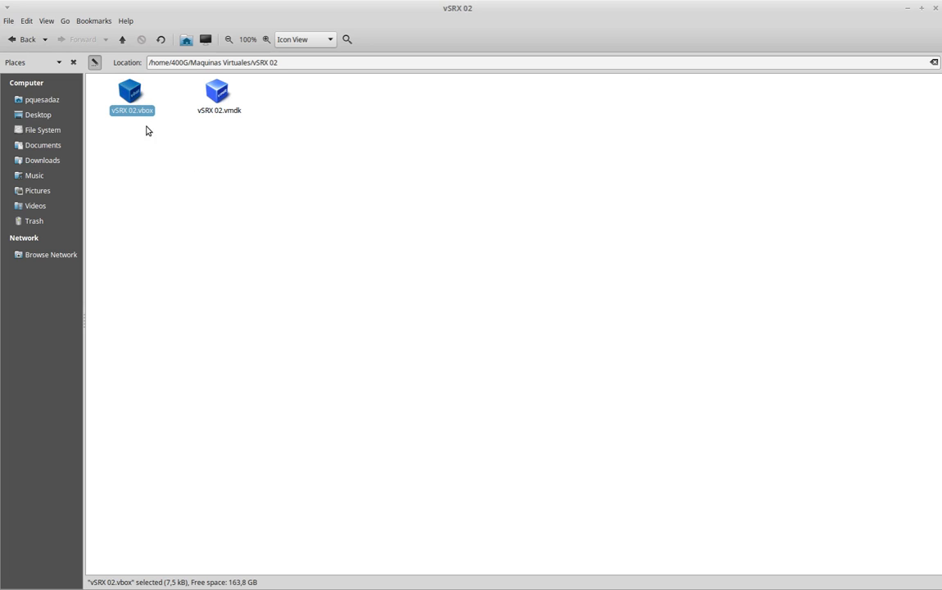
pyautogui.moveTo(216, 174)
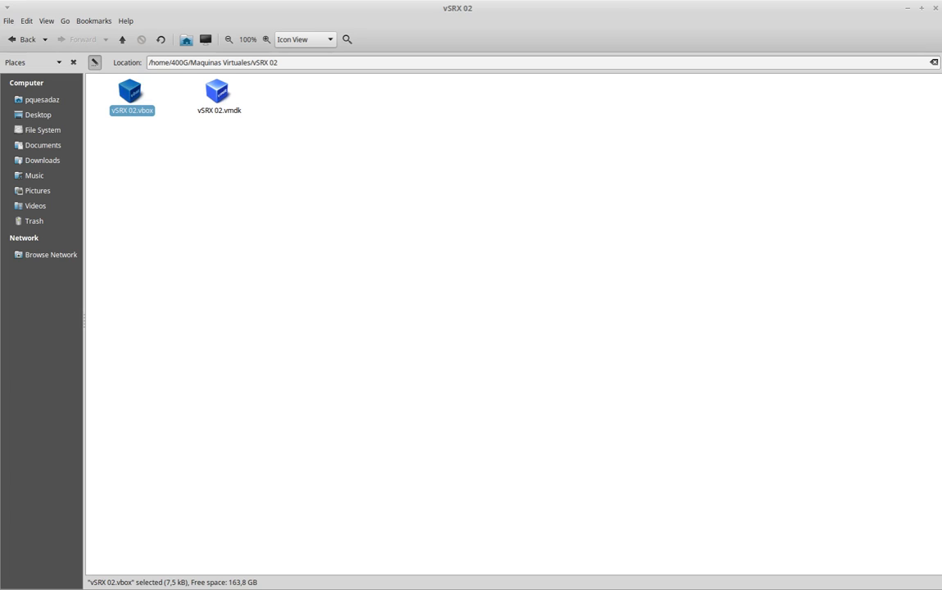
# Step: Create a new VirtualBox VM template from vSRX 02 via Preferences > VirtualBox VMs
pyautogui.click(36, 23)
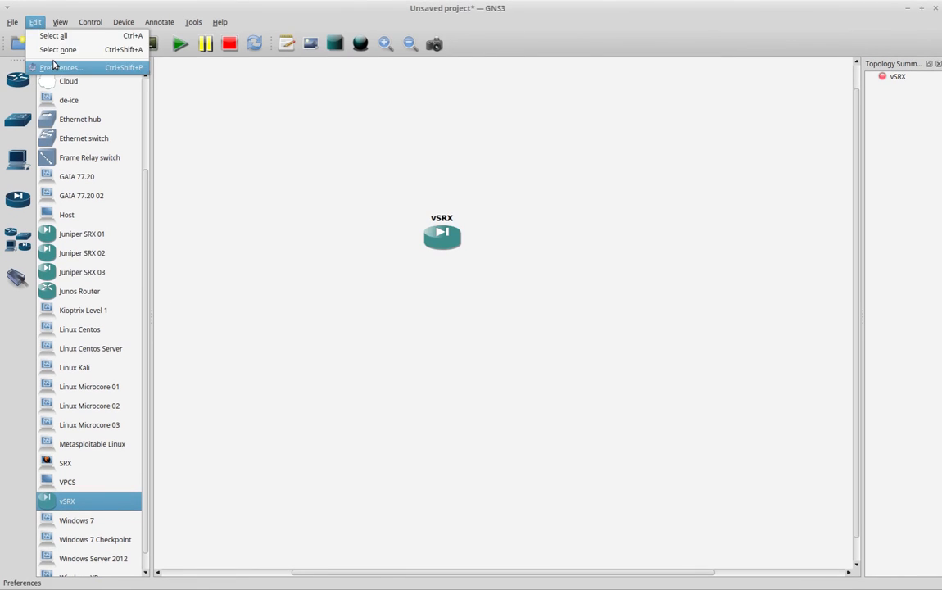
pyautogui.click(62, 67)
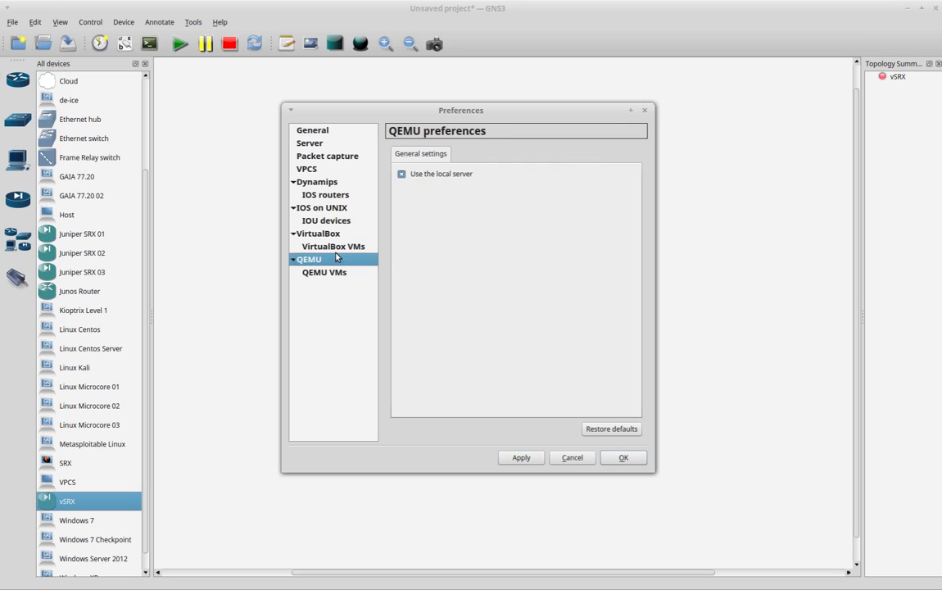
pyautogui.click(332, 246)
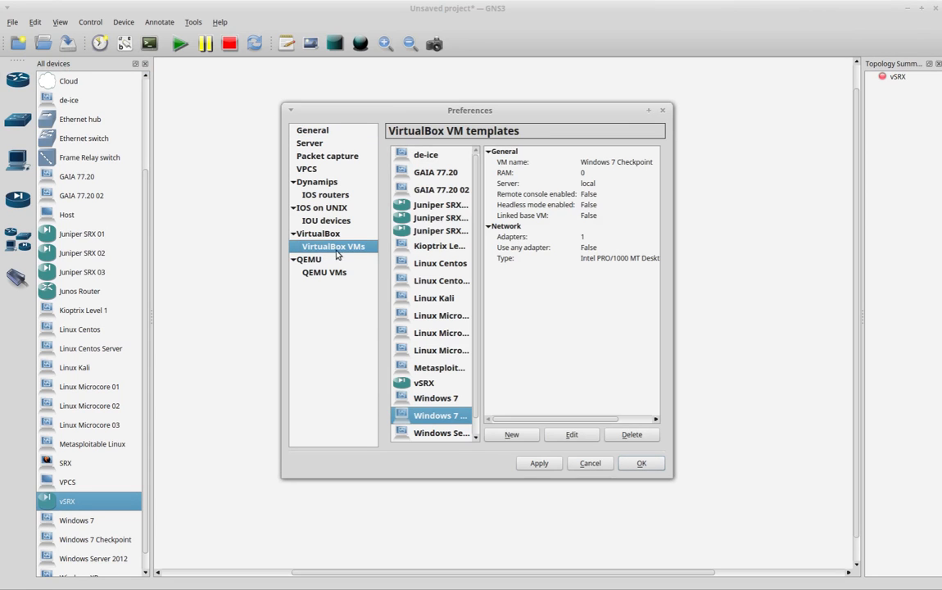
pyautogui.click(511, 435)
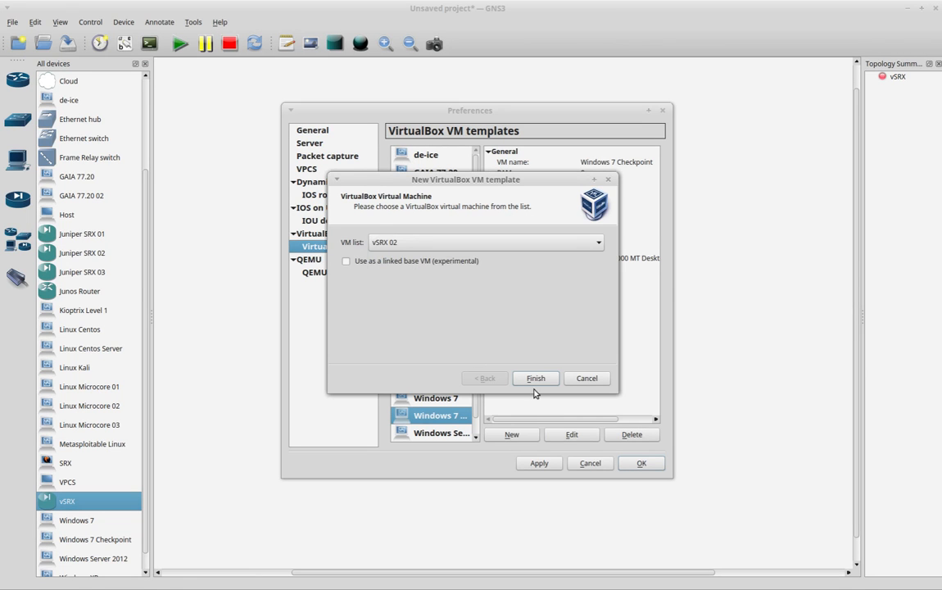
pyautogui.click(535, 377)
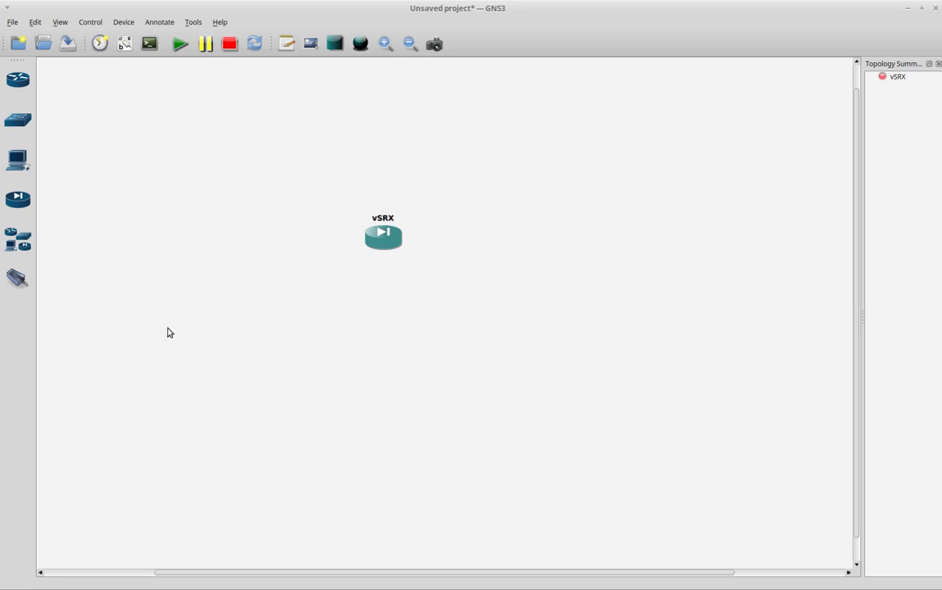
pyautogui.moveTo(114, 266)
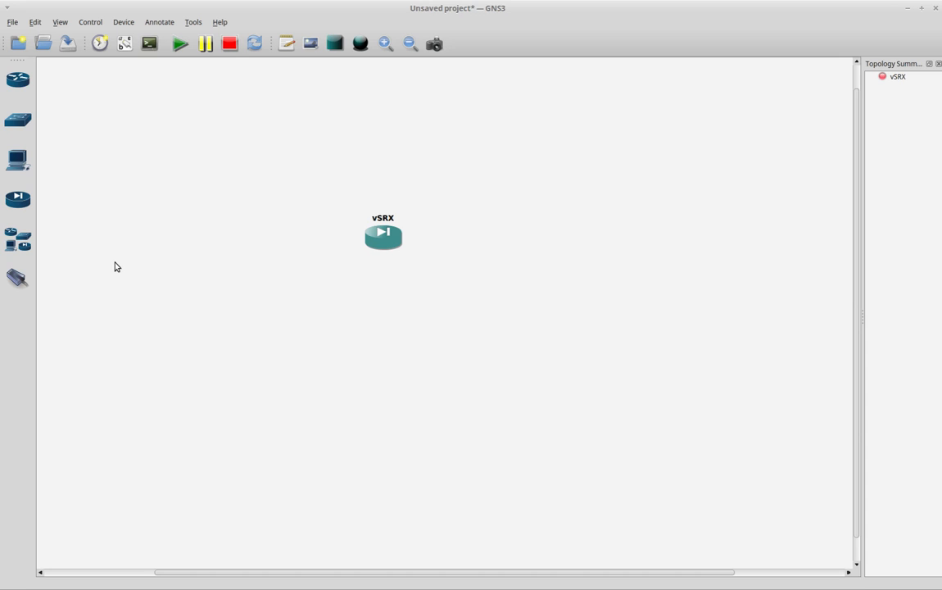
pyautogui.moveTo(213, 264)
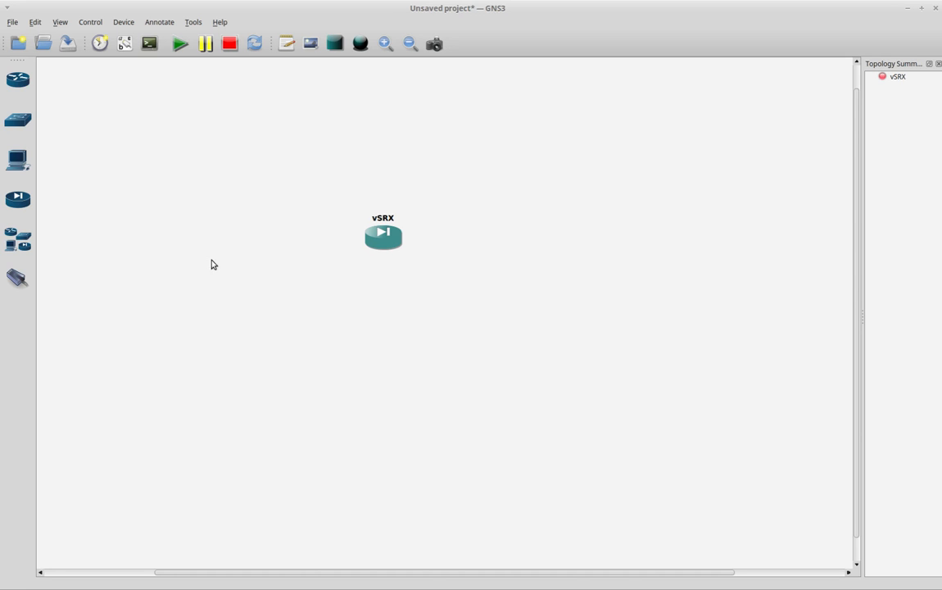
pyautogui.moveTo(249, 278)
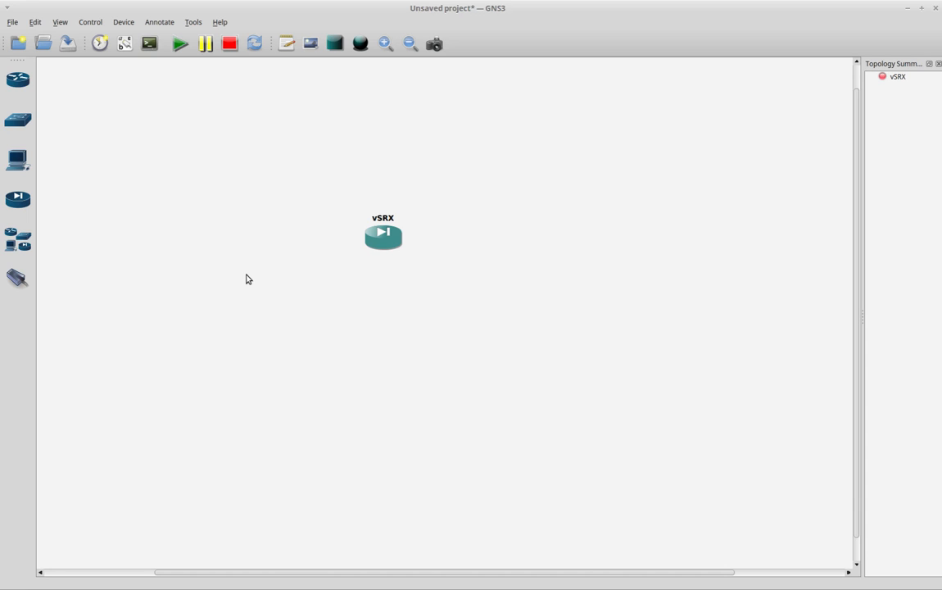
pyautogui.moveTo(506, 177)
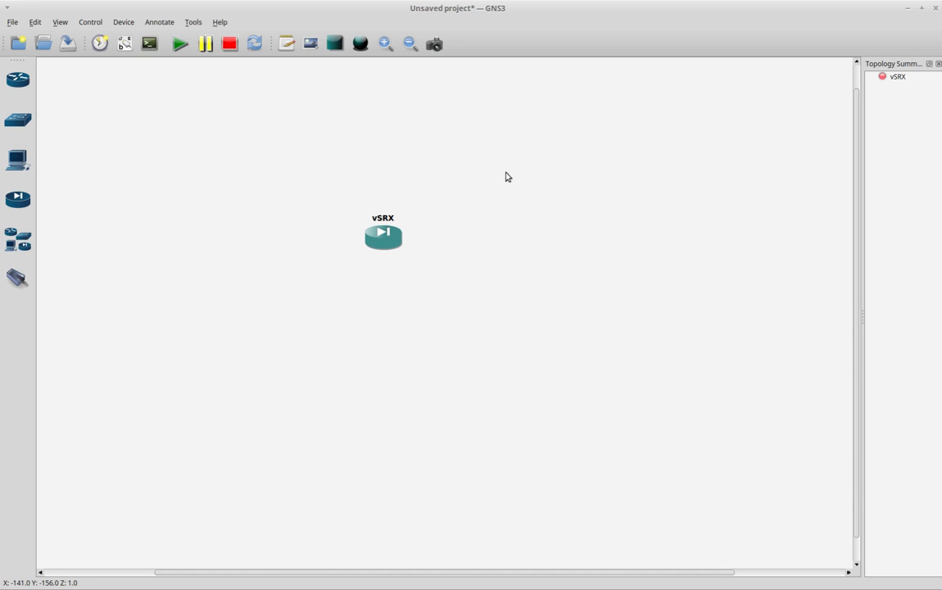